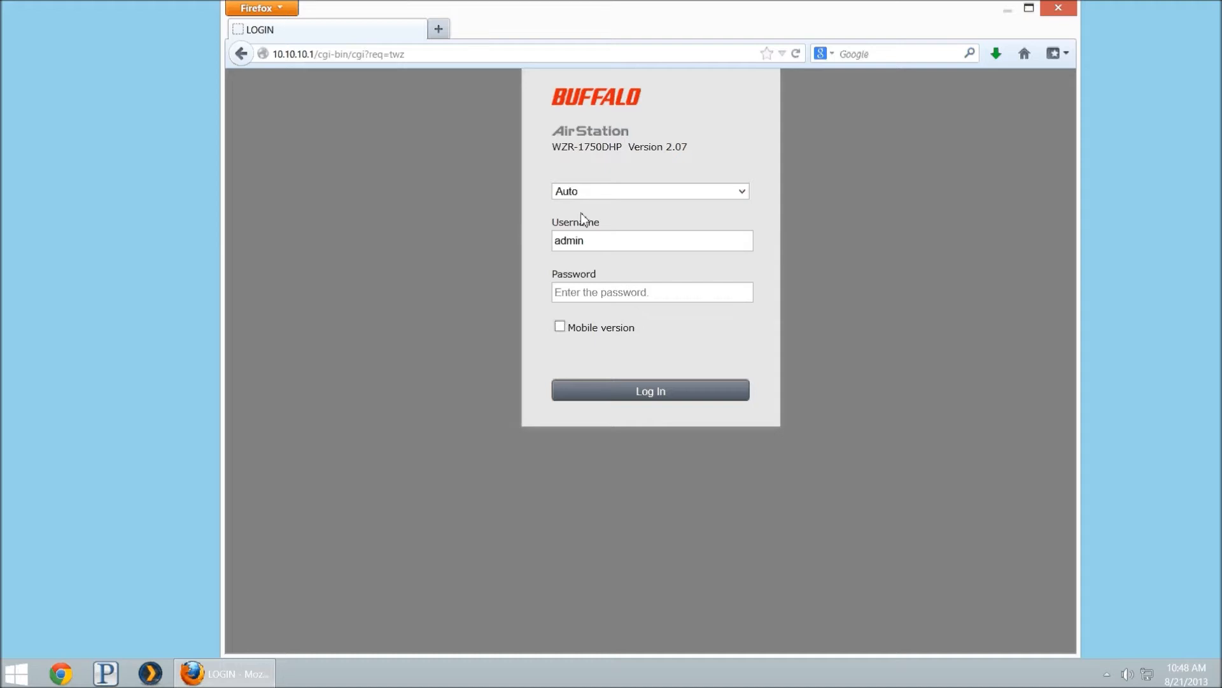
{"action": "left_click", "coordinate": [652, 291]}
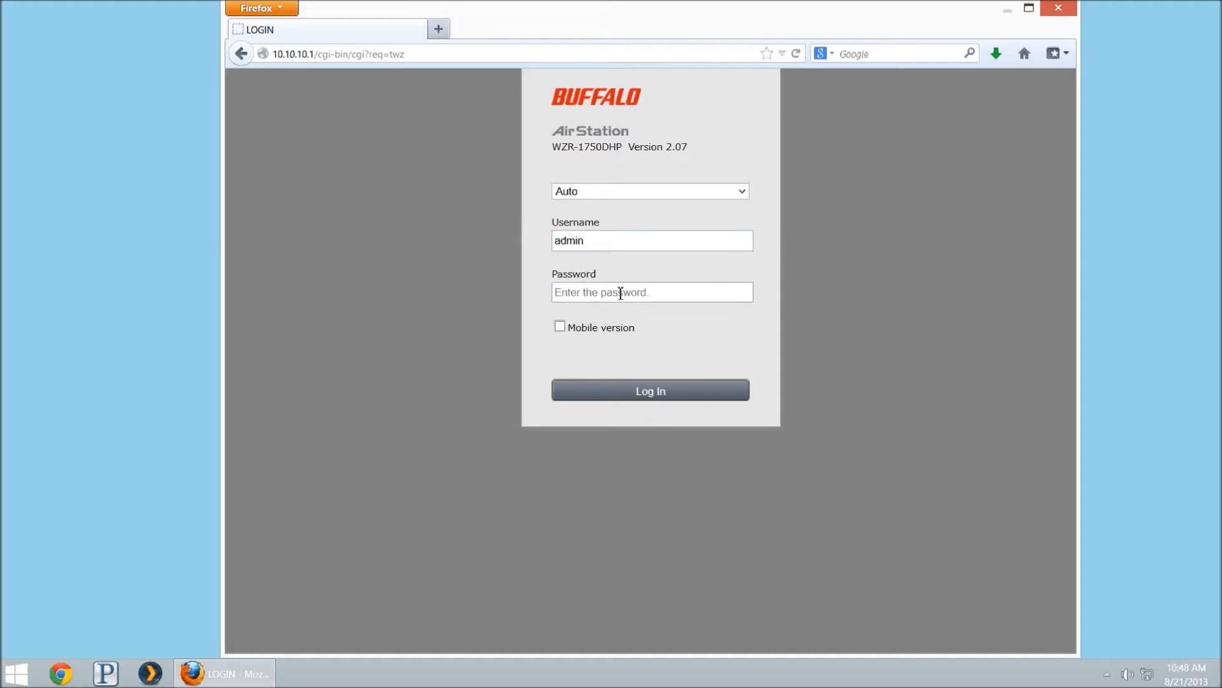
{"action": "type", "text": "password"}
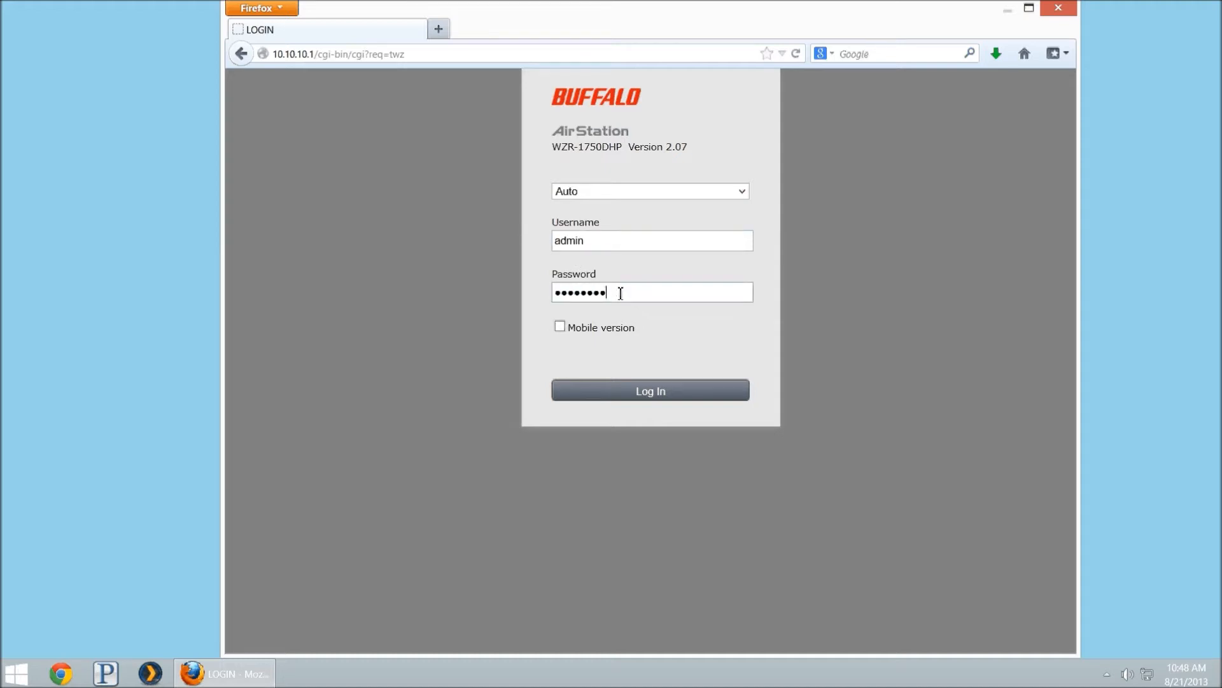
{"action": "left_click", "coordinate": [650, 390]}
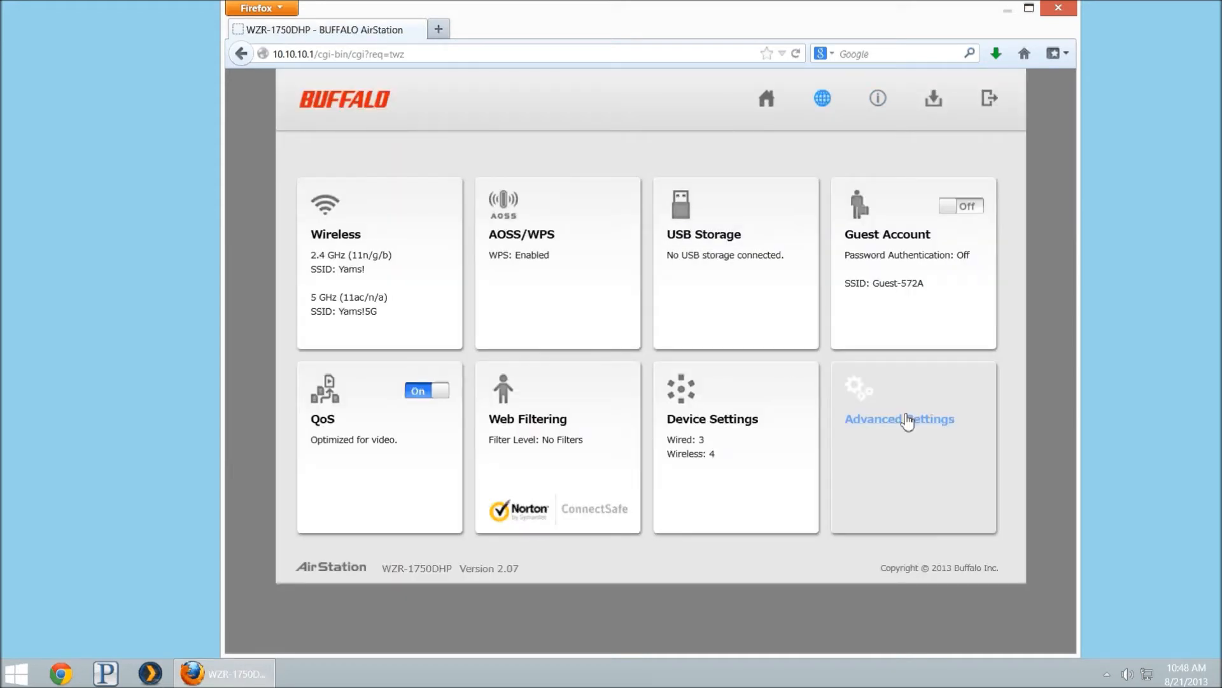
Go to Advanced Settings, Security, Access Control.
{"action": "left_click", "coordinate": [899, 418]}
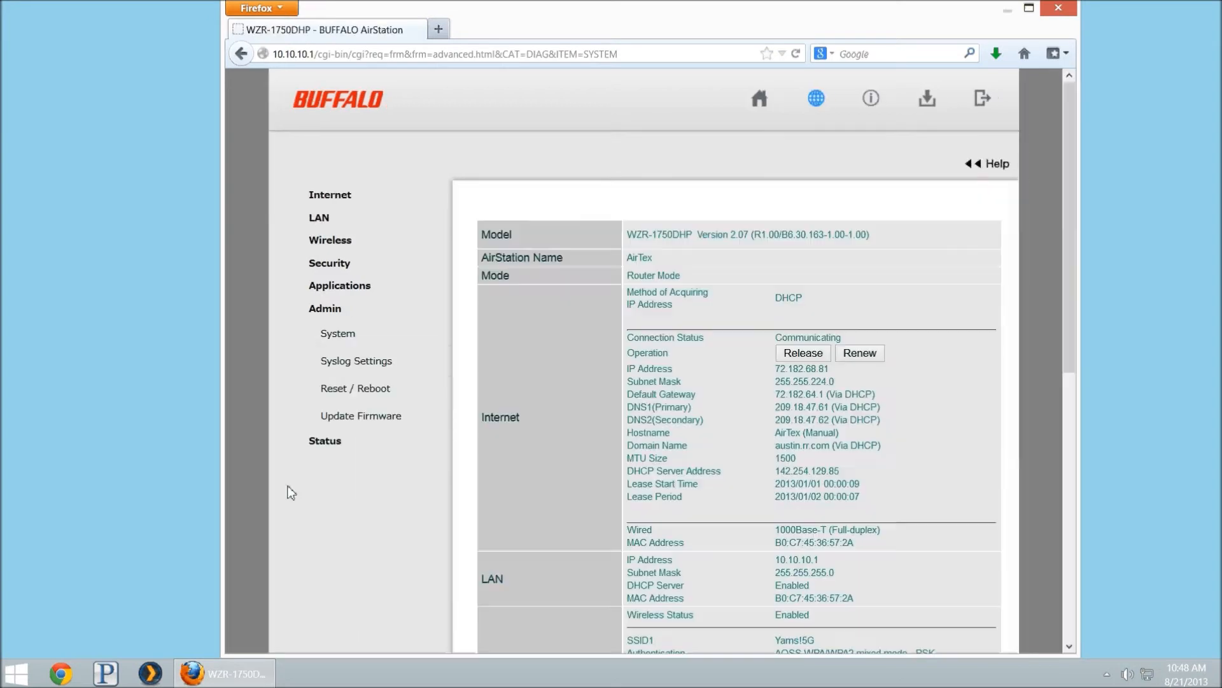
{"action": "left_click", "coordinate": [329, 263]}
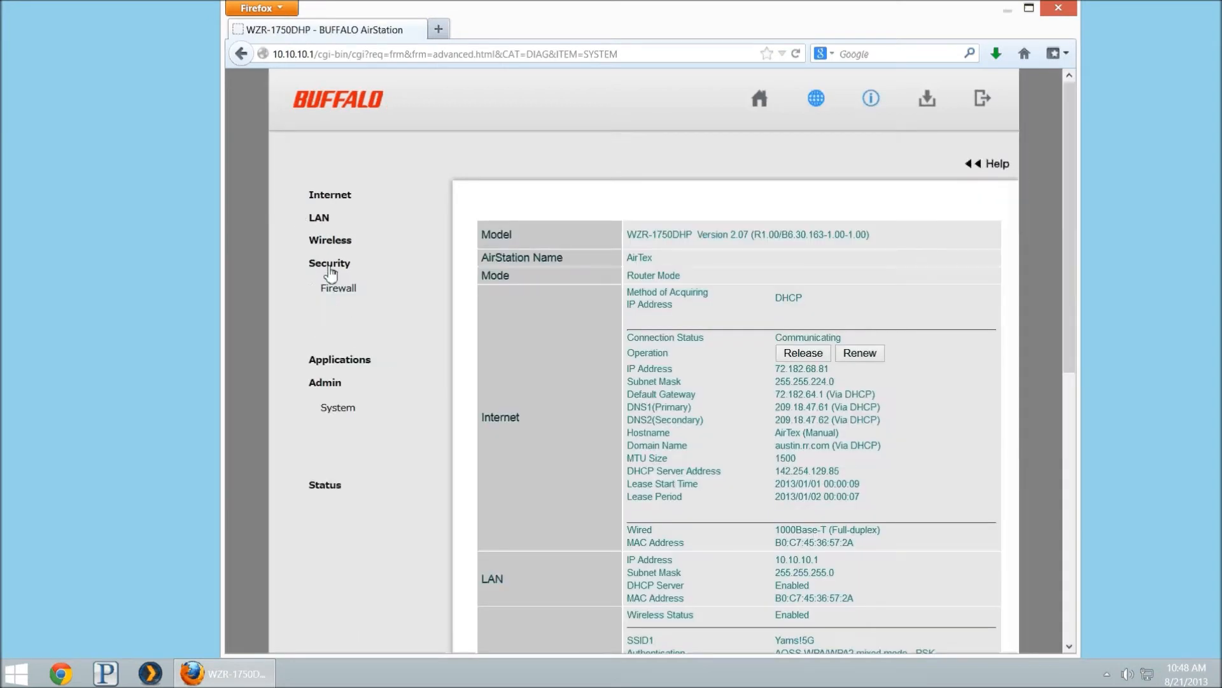
{"action": "left_click", "coordinate": [329, 263]}
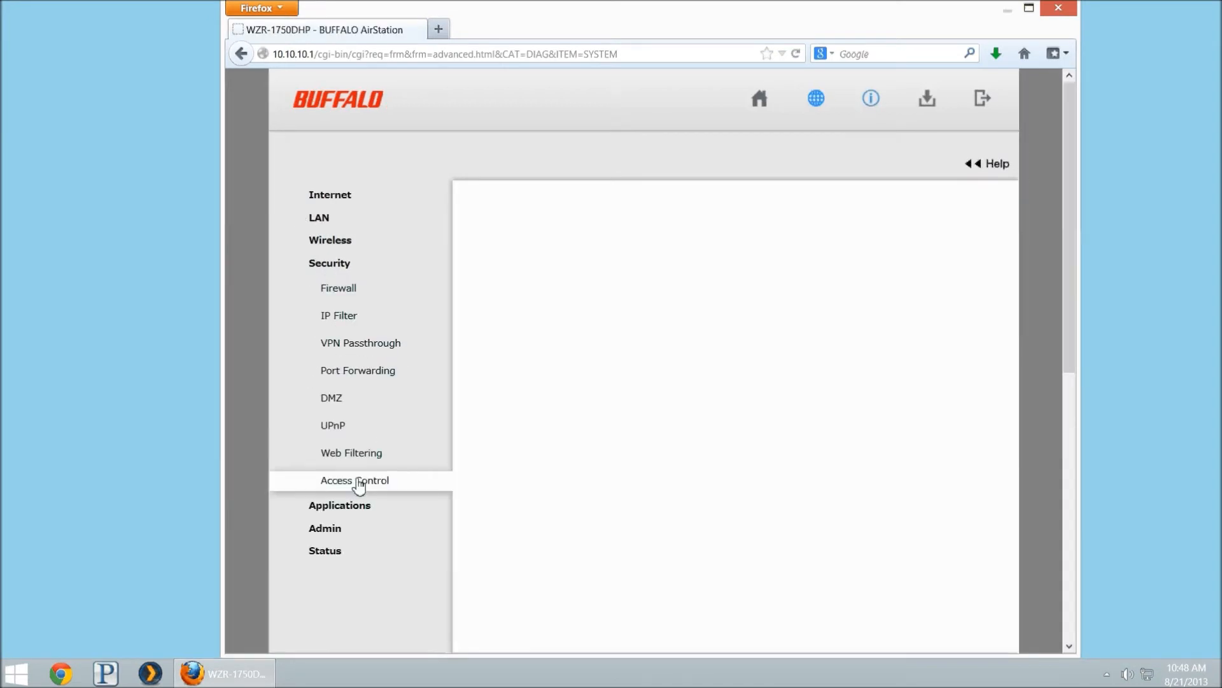
{"action": "left_click", "coordinate": [354, 480]}
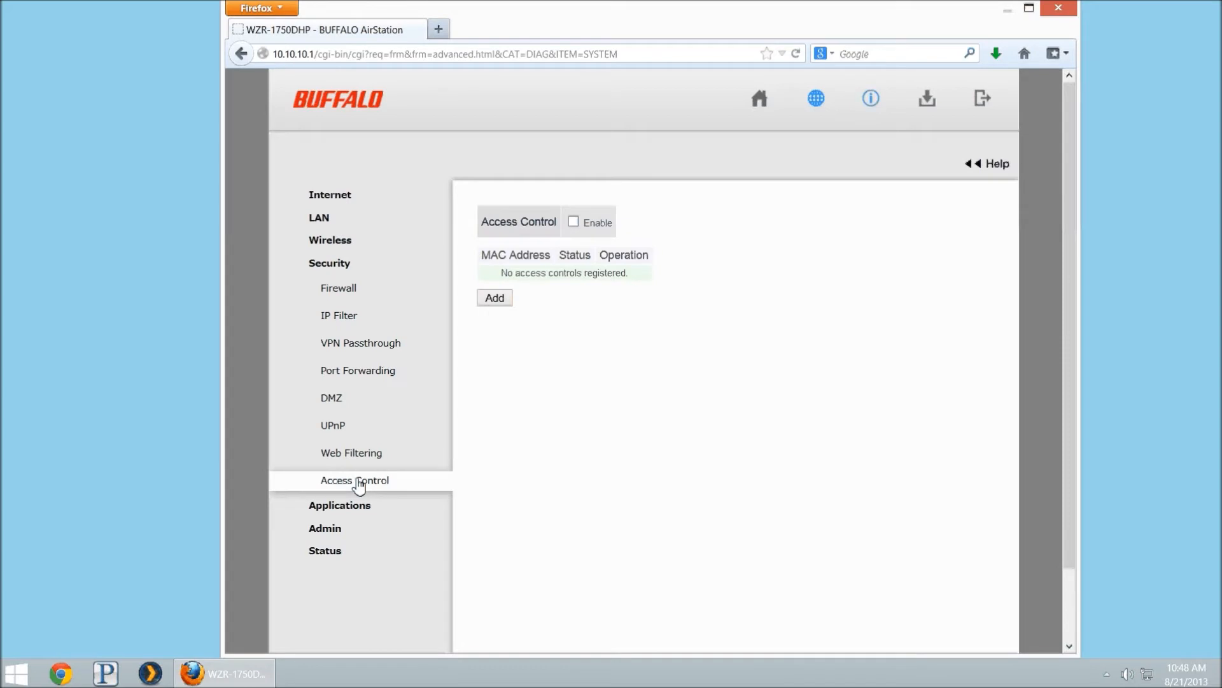
{"action": "mouse_move", "coordinate": [610, 240]}
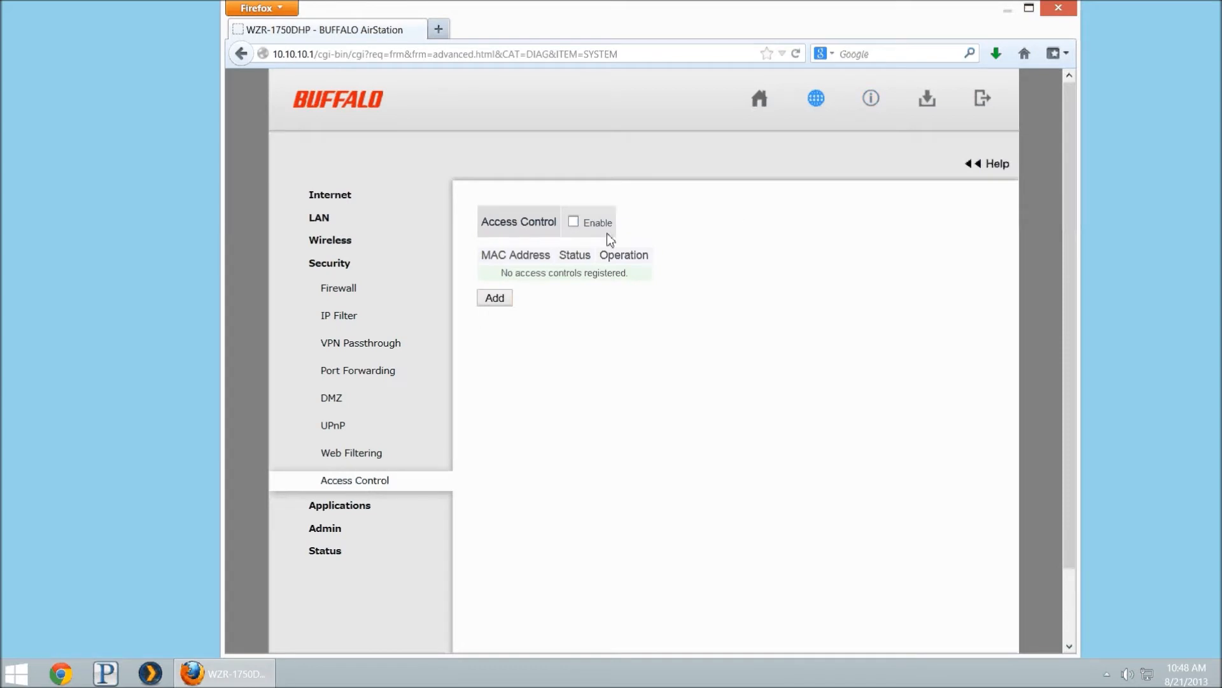
Tick Enable for Access Control and apply the setting.
{"action": "left_click", "coordinate": [573, 222]}
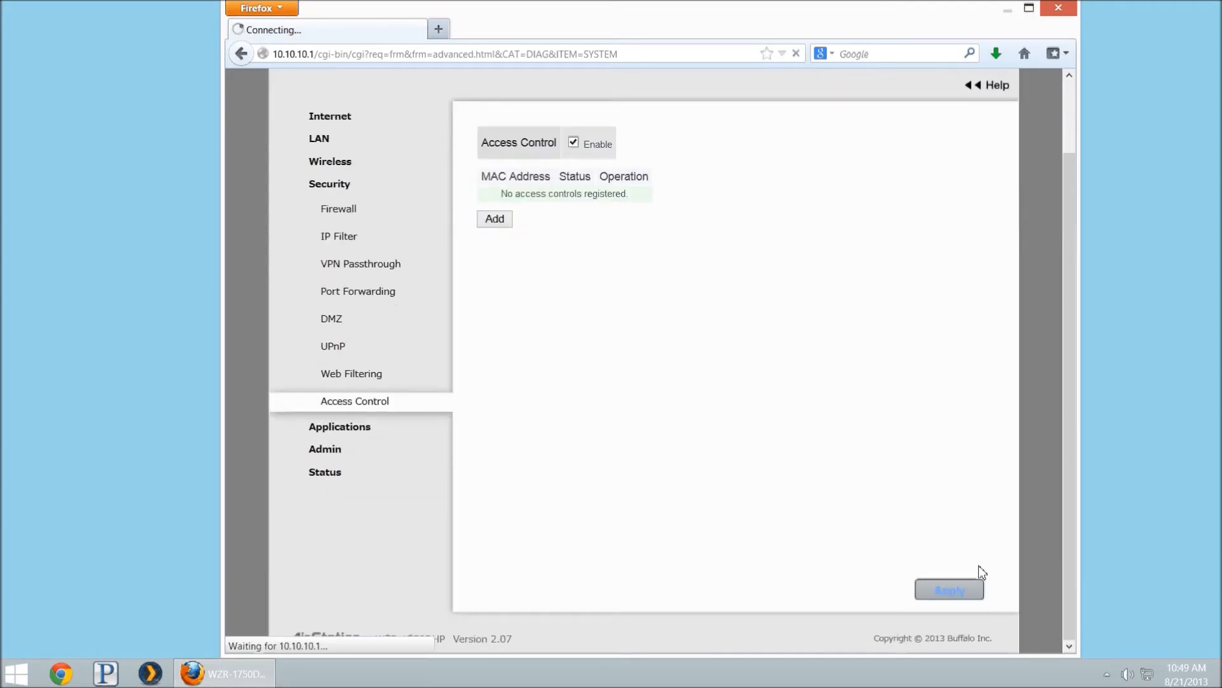
{"action": "left_click", "coordinate": [948, 589]}
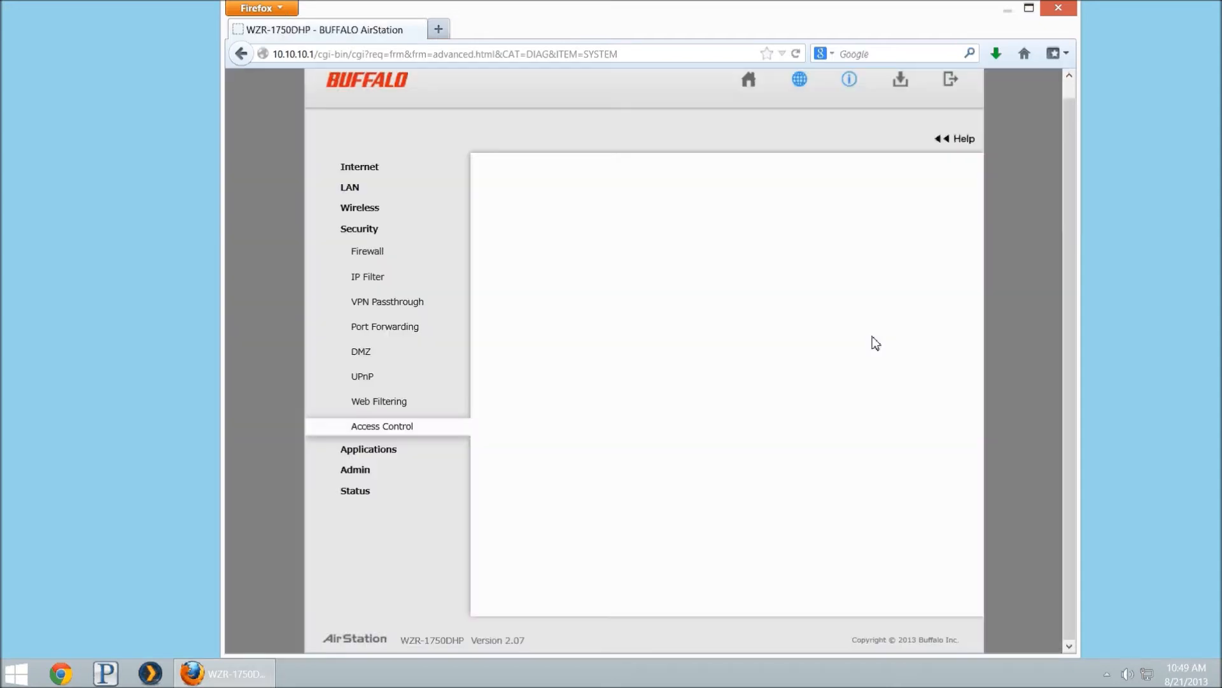
{"action": "left_click", "coordinate": [382, 425]}
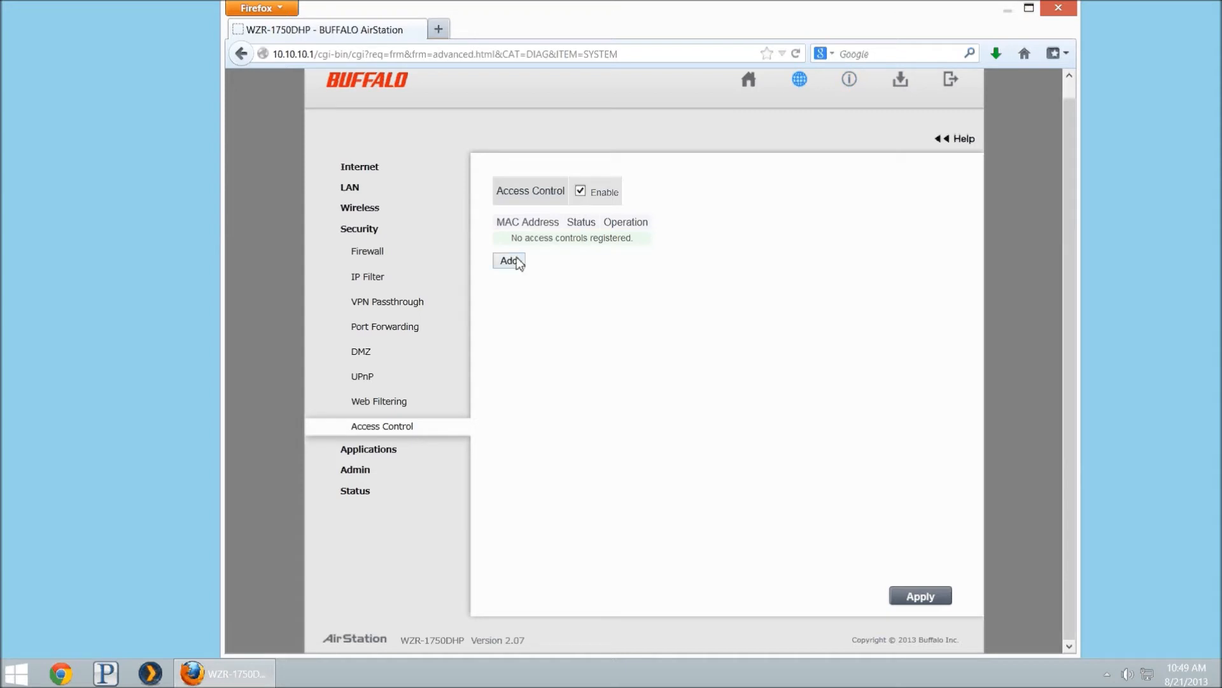
{"action": "mouse_move", "coordinate": [517, 221]}
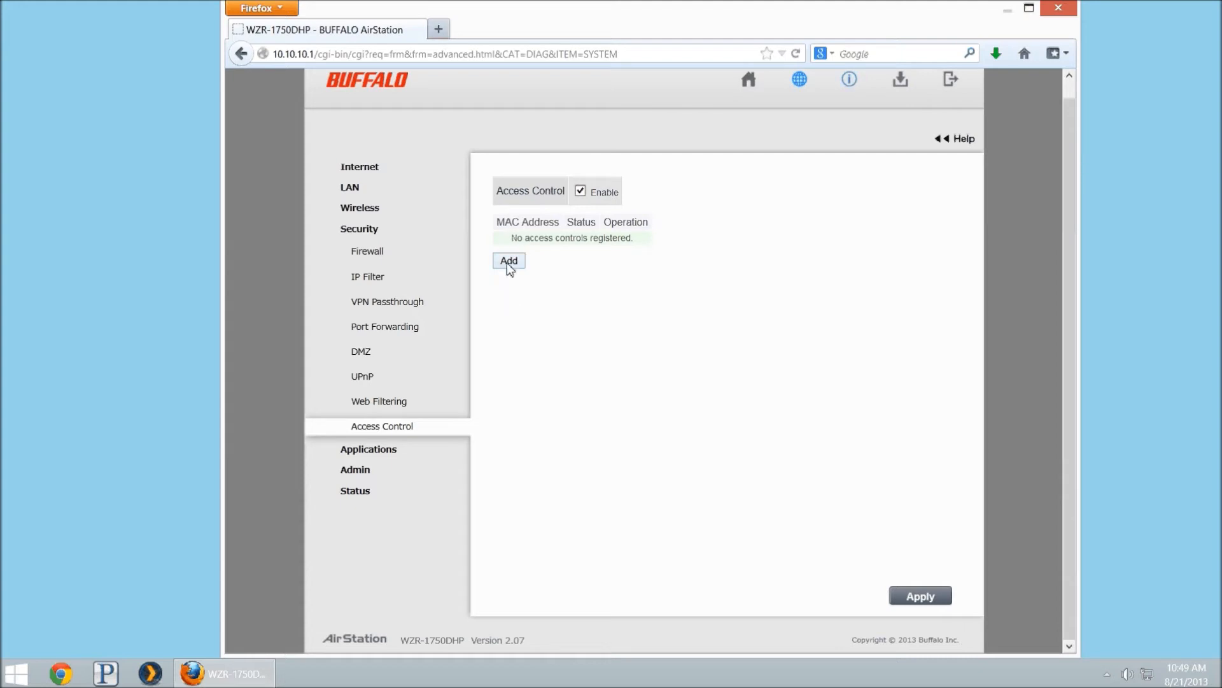
Open the add-entry form, view suggested target MAC addresses, then return Home.
{"action": "left_click", "coordinate": [508, 260]}
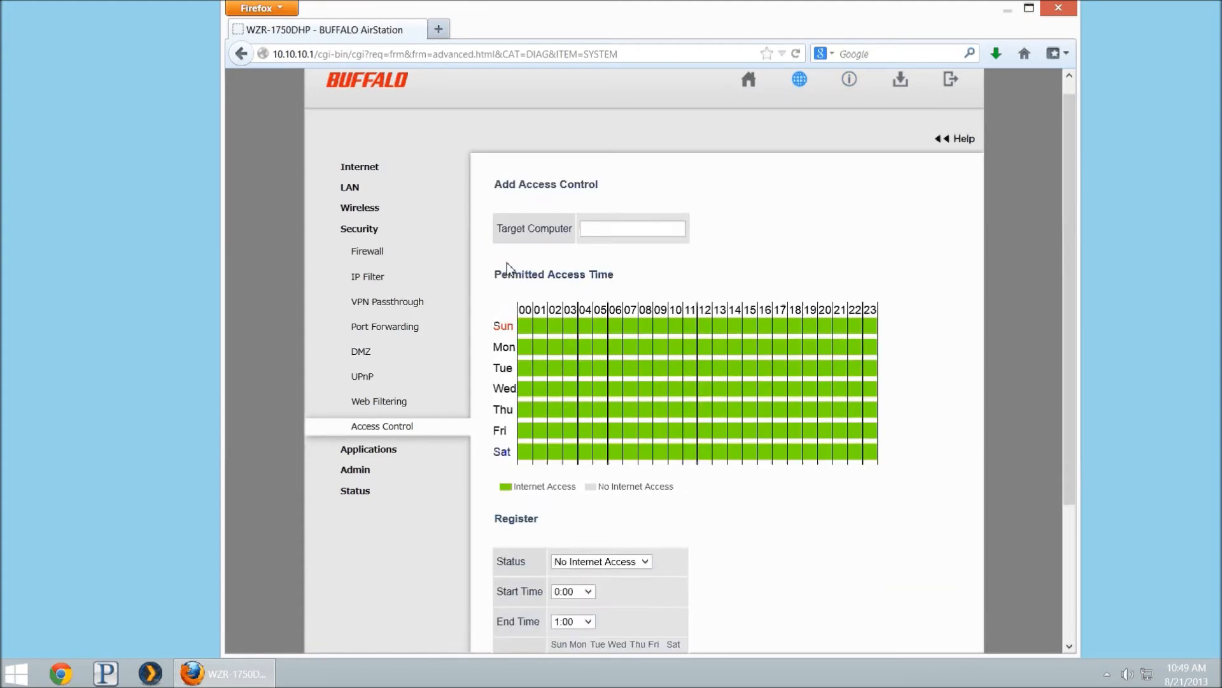
{"action": "scroll", "scroll_direction": "down", "scroll_amount": 3}
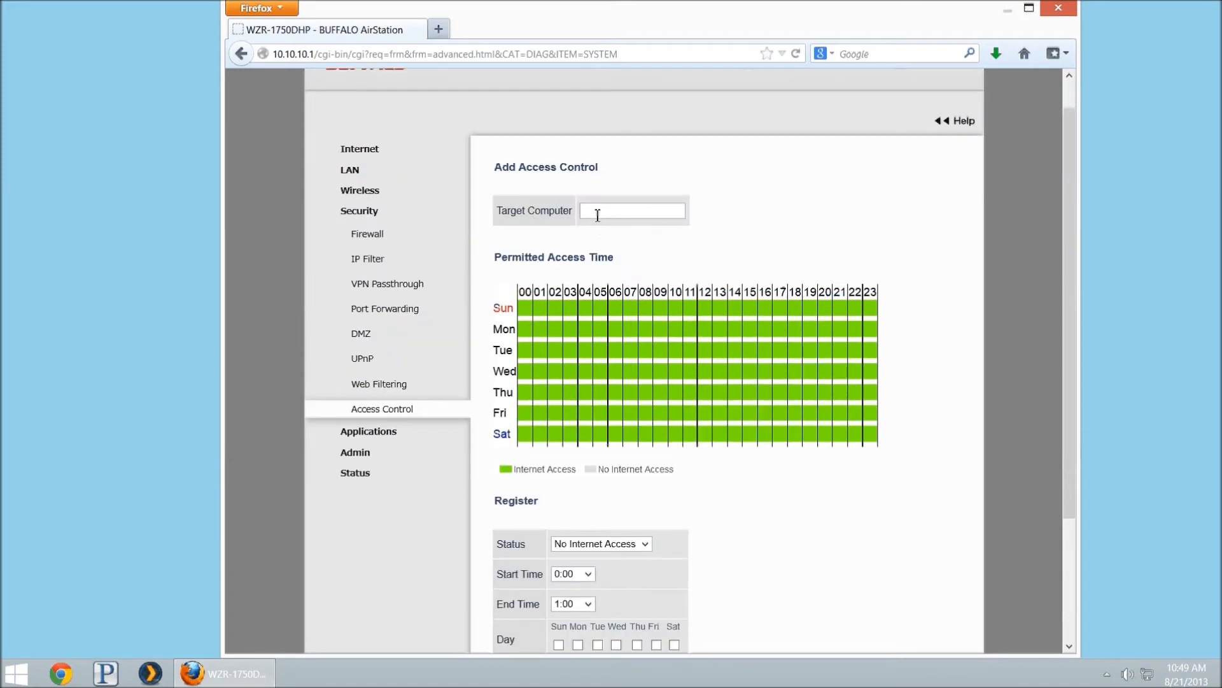
{"action": "left_click", "coordinate": [631, 210]}
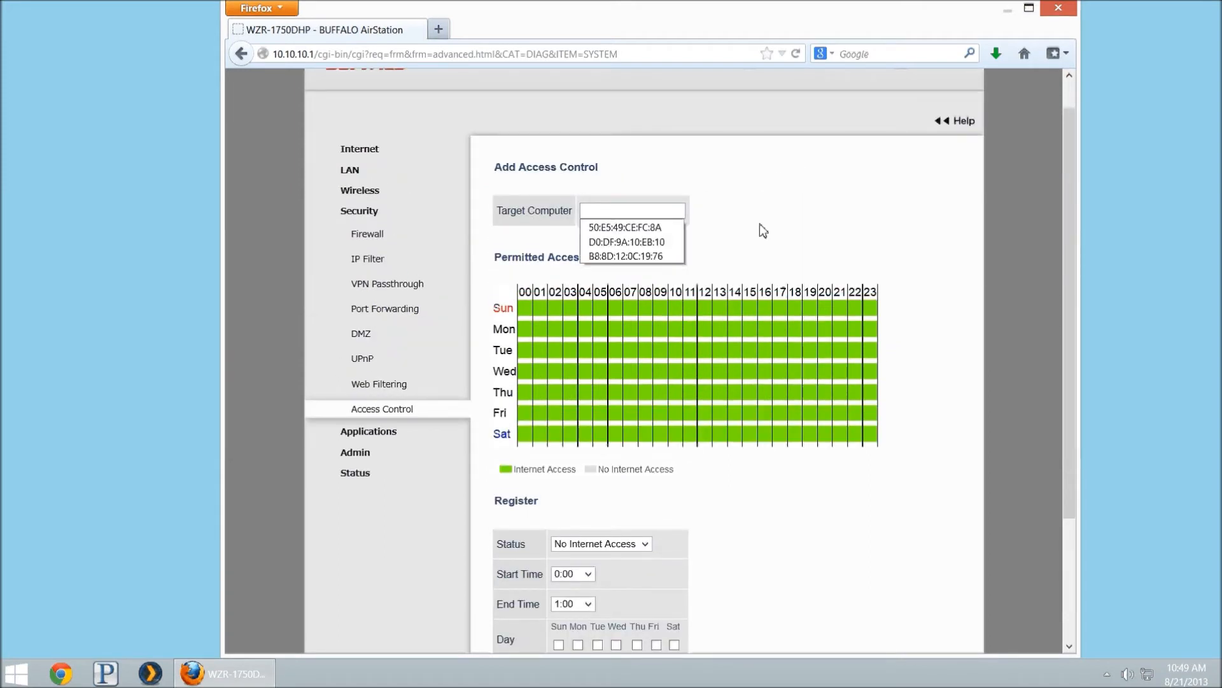
{"action": "mouse_move", "coordinate": [834, 239]}
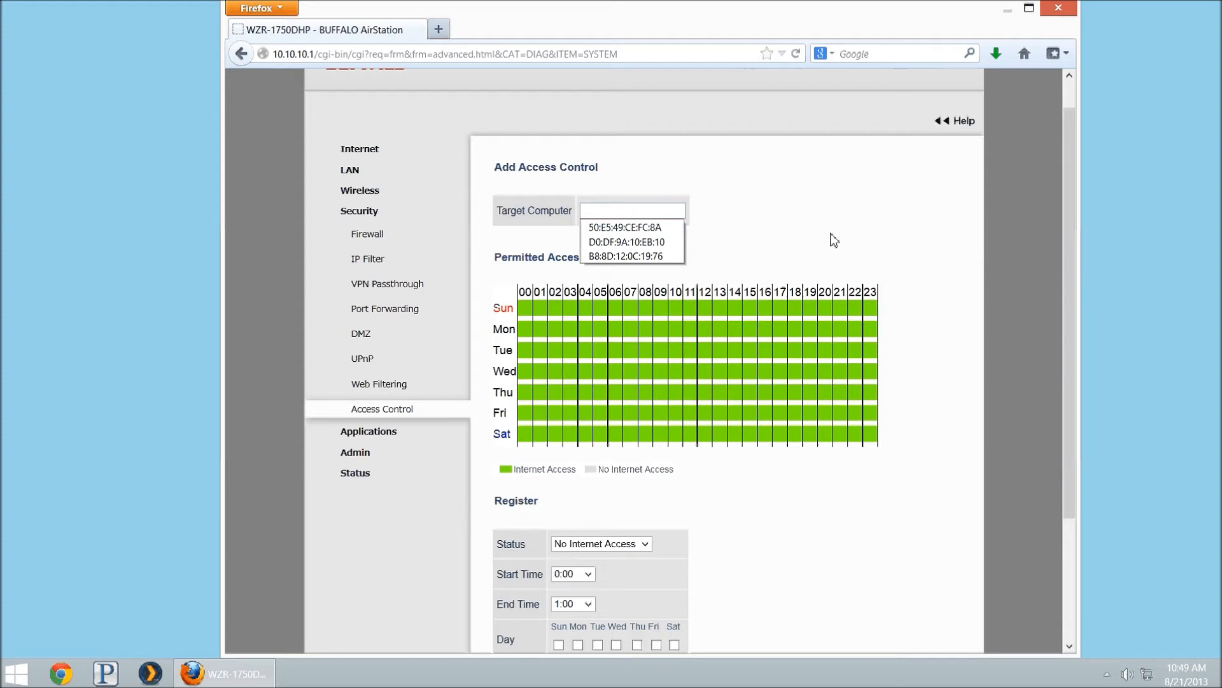
{"action": "mouse_move", "coordinate": [775, 240]}
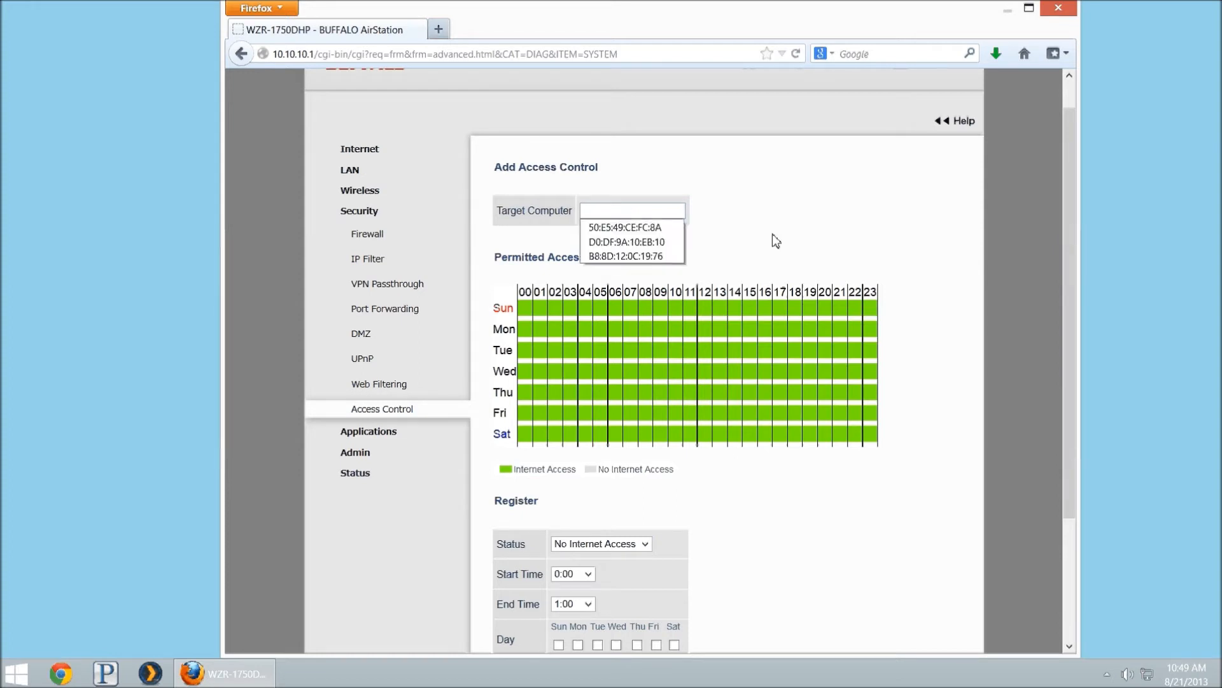
{"action": "left_click", "coordinate": [775, 240]}
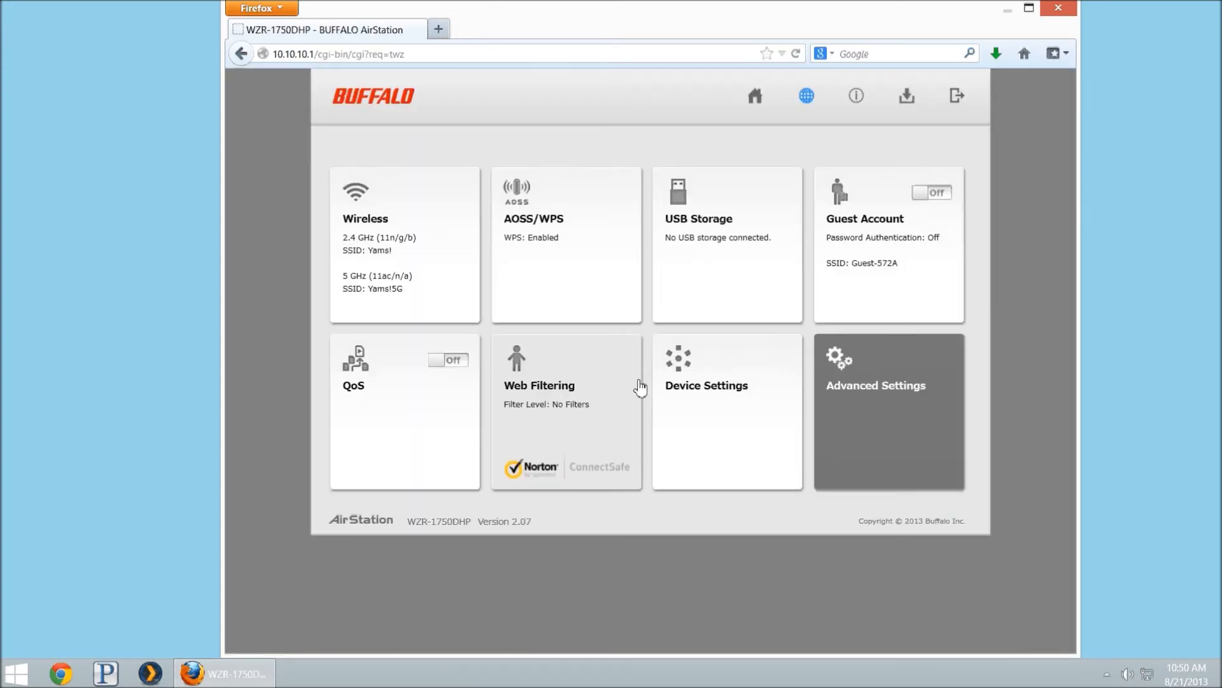
{"action": "left_click", "coordinate": [705, 385]}
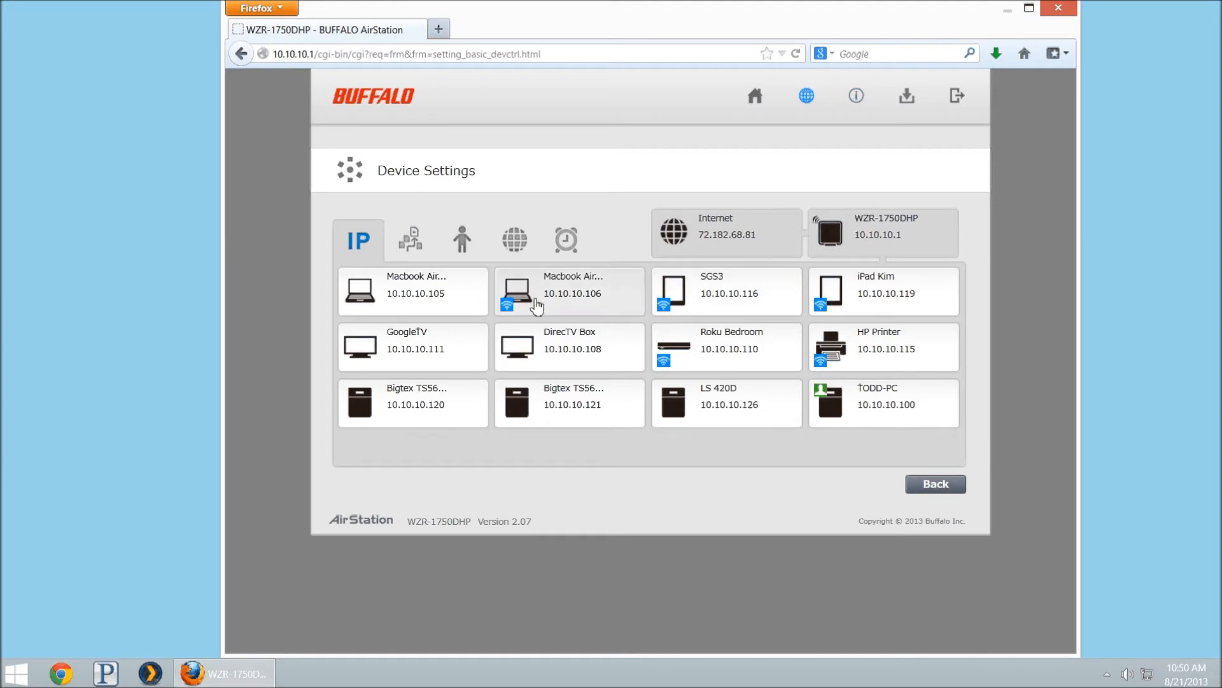
{"action": "left_click", "coordinate": [882, 291]}
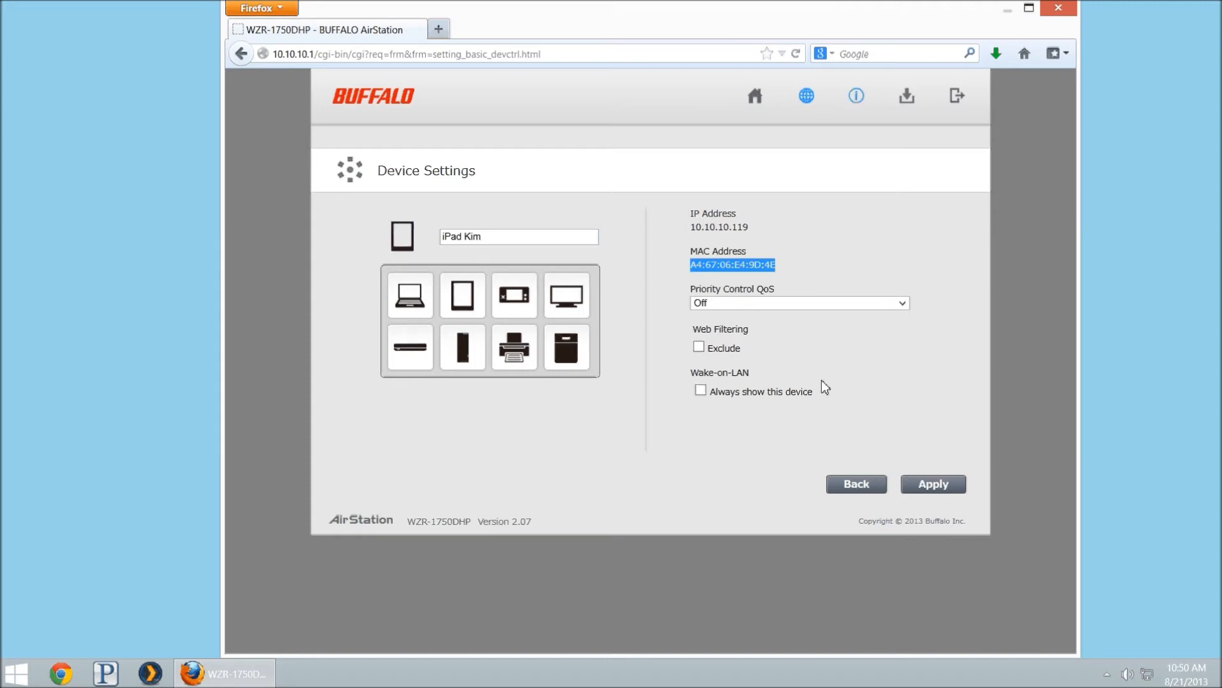
{"action": "left_click", "coordinate": [753, 95]}
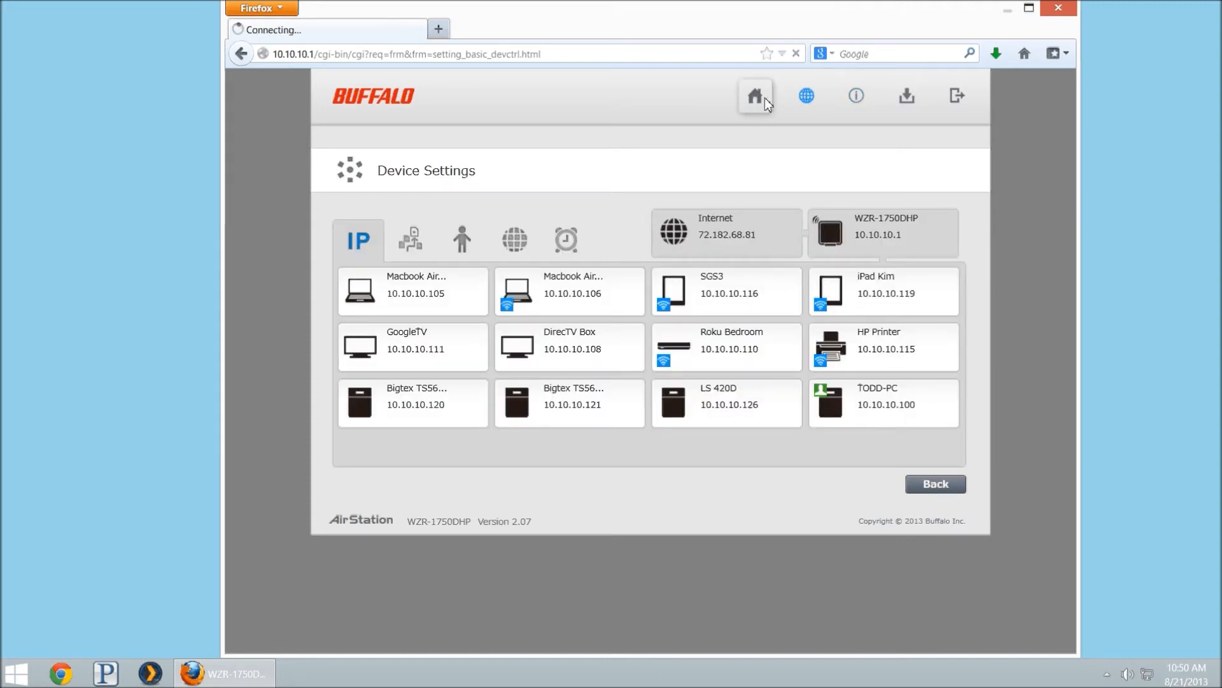
Return to Access Control and start a new entry.
{"action": "left_click", "coordinate": [753, 95]}
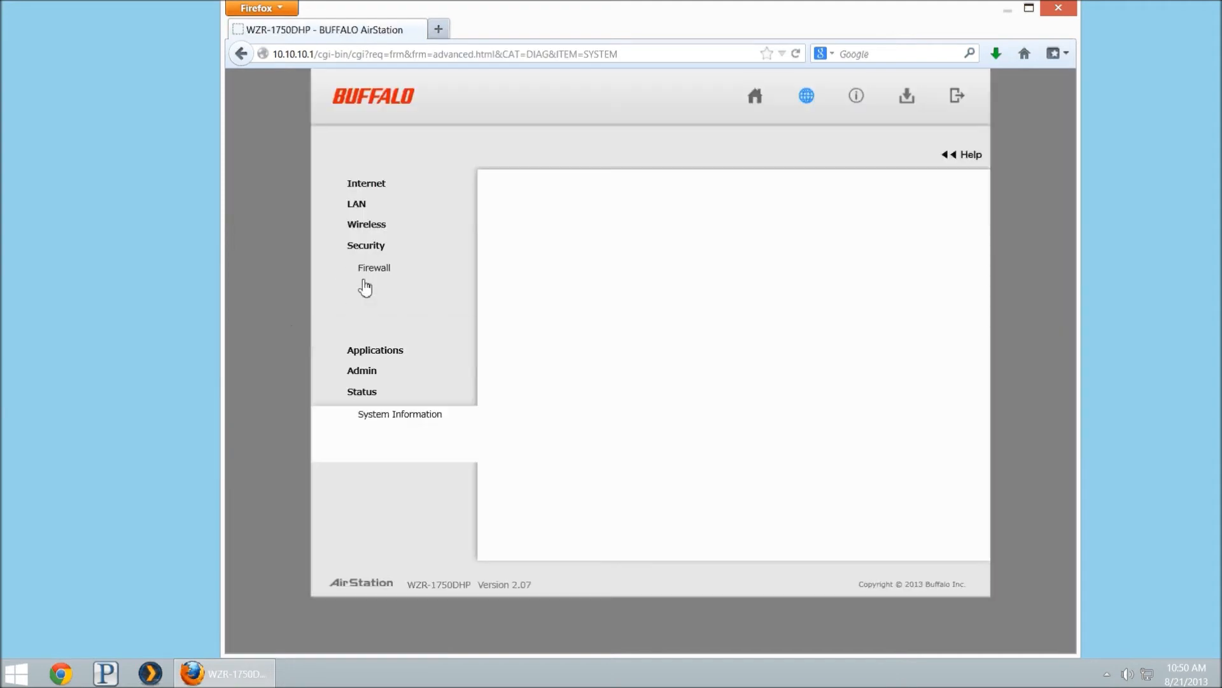
{"action": "left_click", "coordinate": [382, 442]}
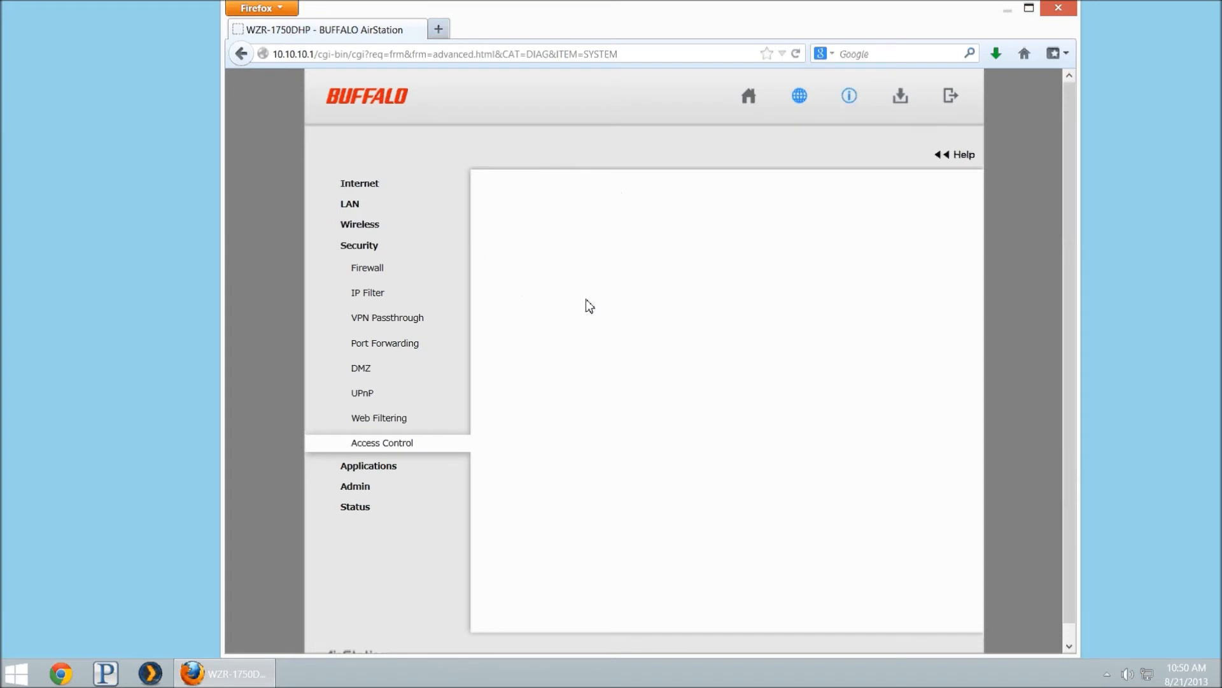
{"action": "left_click", "coordinate": [382, 442]}
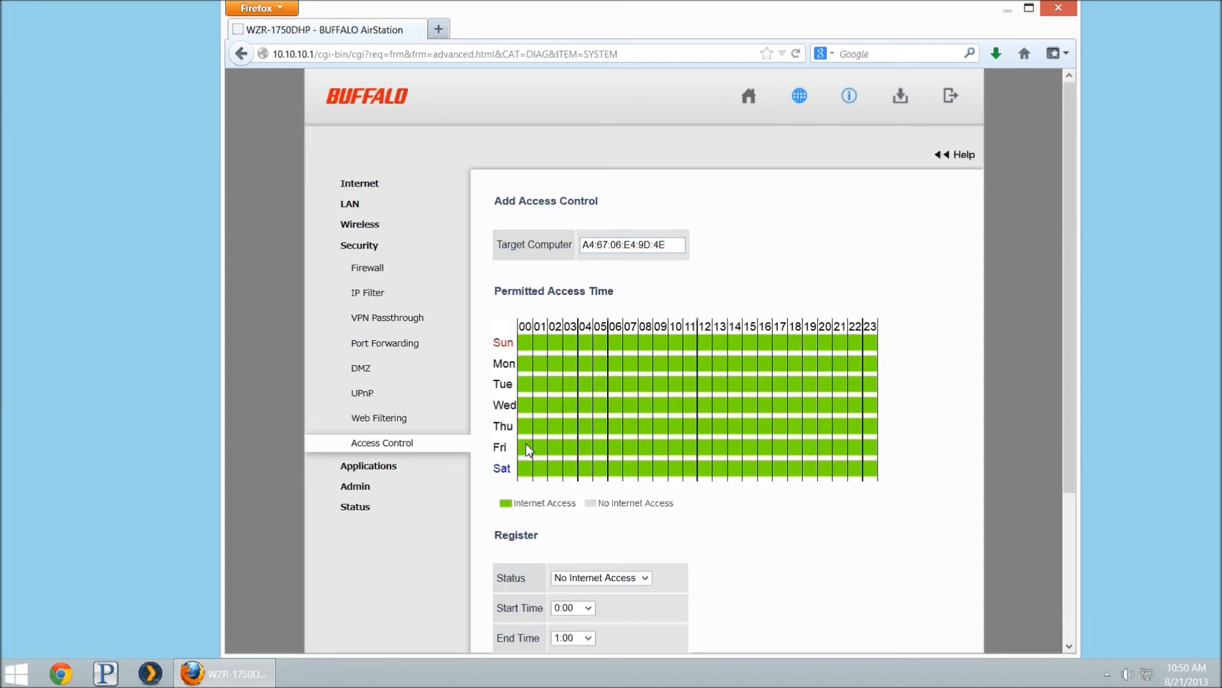
{"action": "mouse_move", "coordinate": [848, 360]}
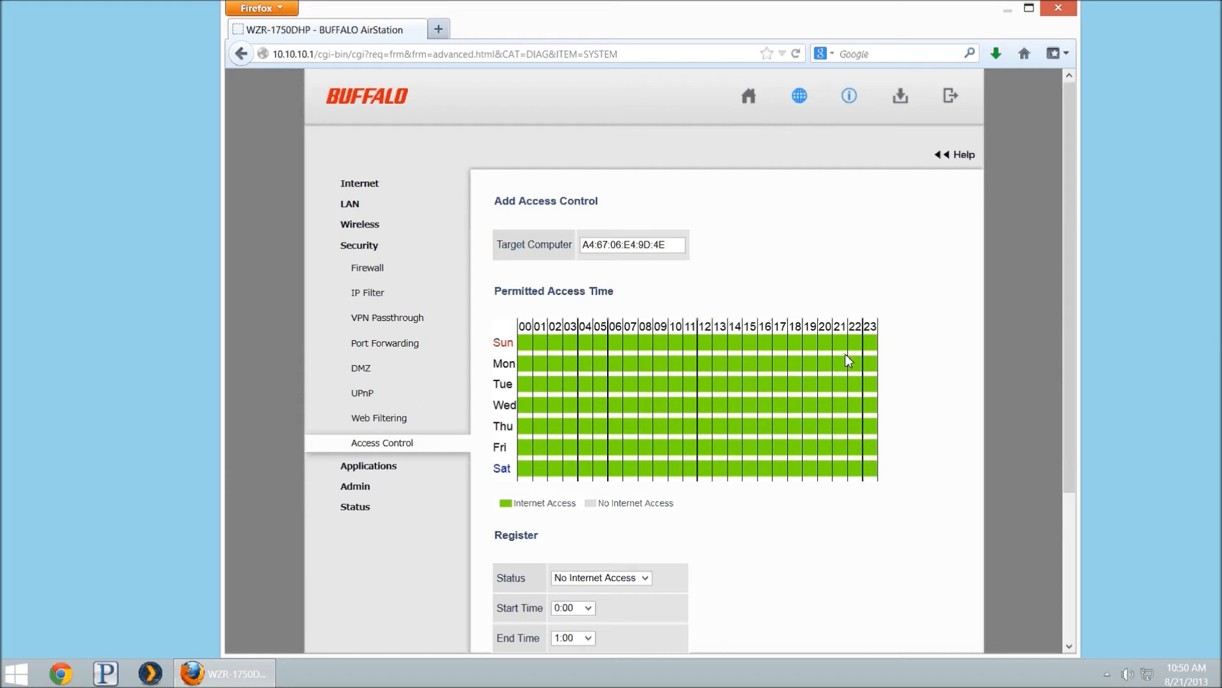
Set the rule to No Internet Access ending at 16:00.
{"action": "scroll", "scroll_direction": "down", "scroll_amount": 3}
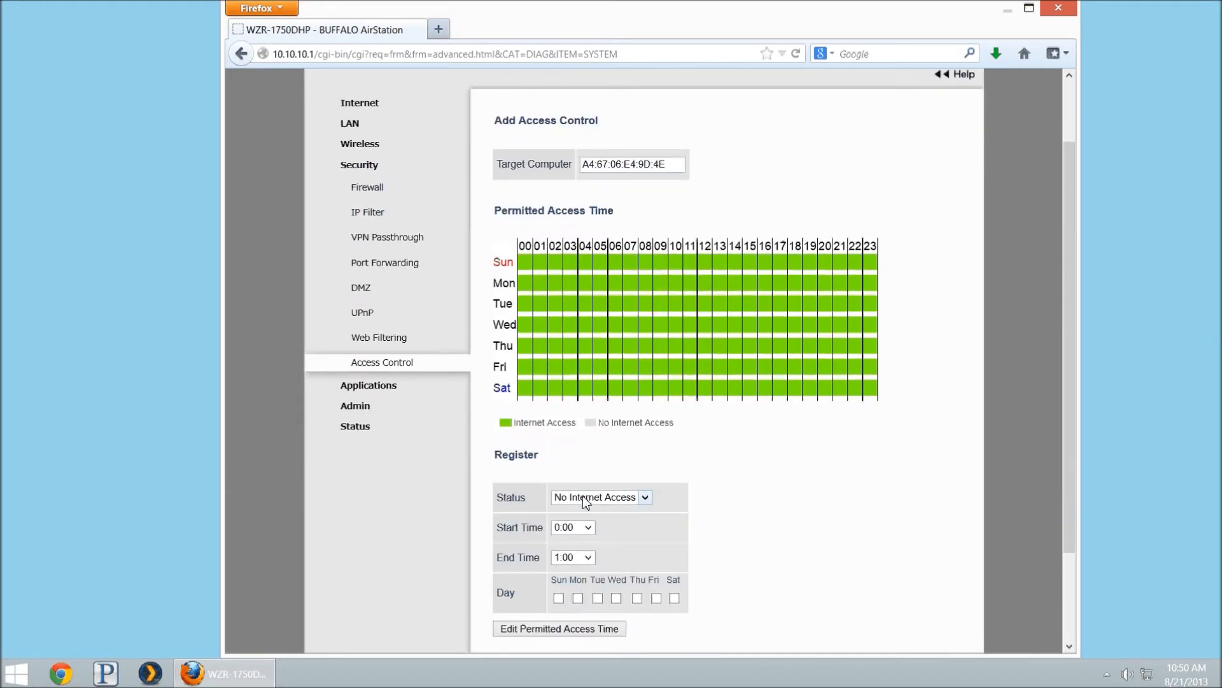
{"action": "left_click", "coordinate": [600, 497]}
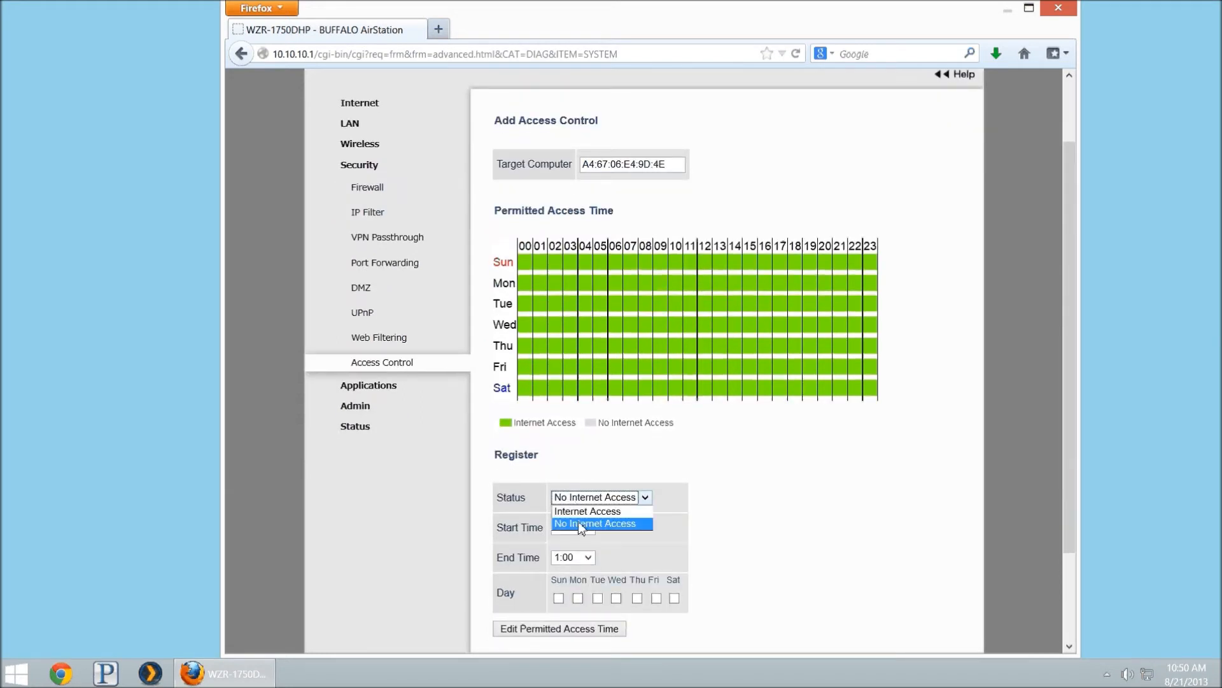
{"action": "left_click", "coordinate": [594, 524]}
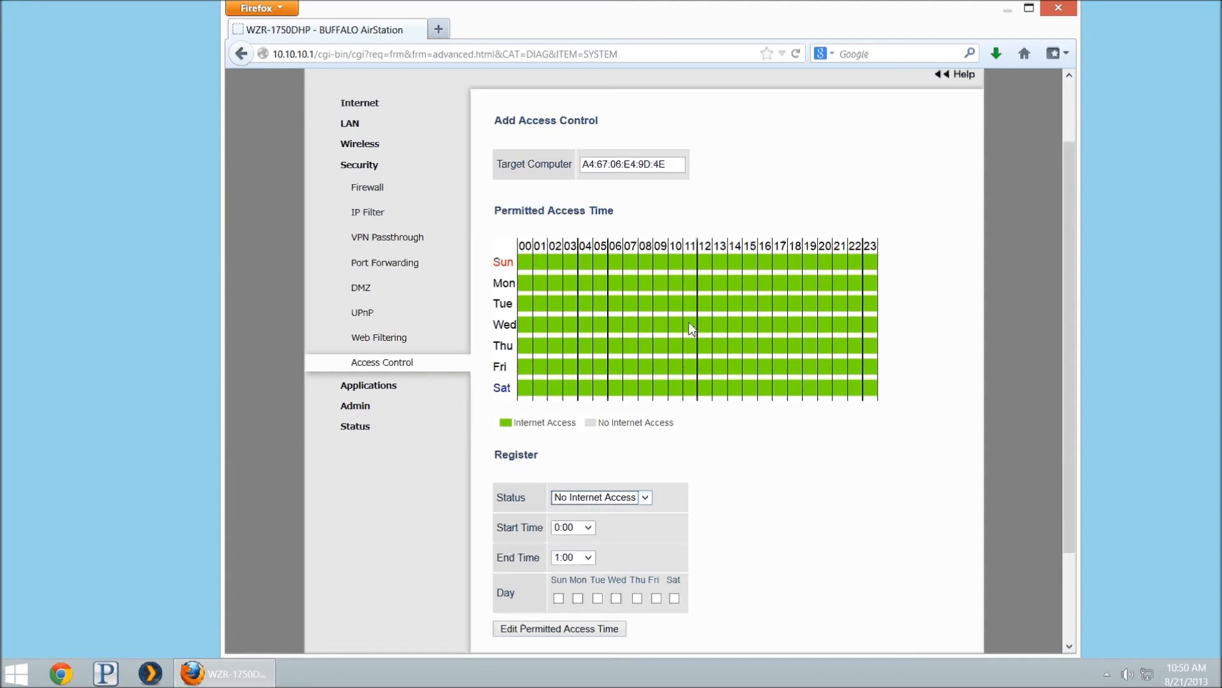
{"action": "mouse_move", "coordinate": [555, 299]}
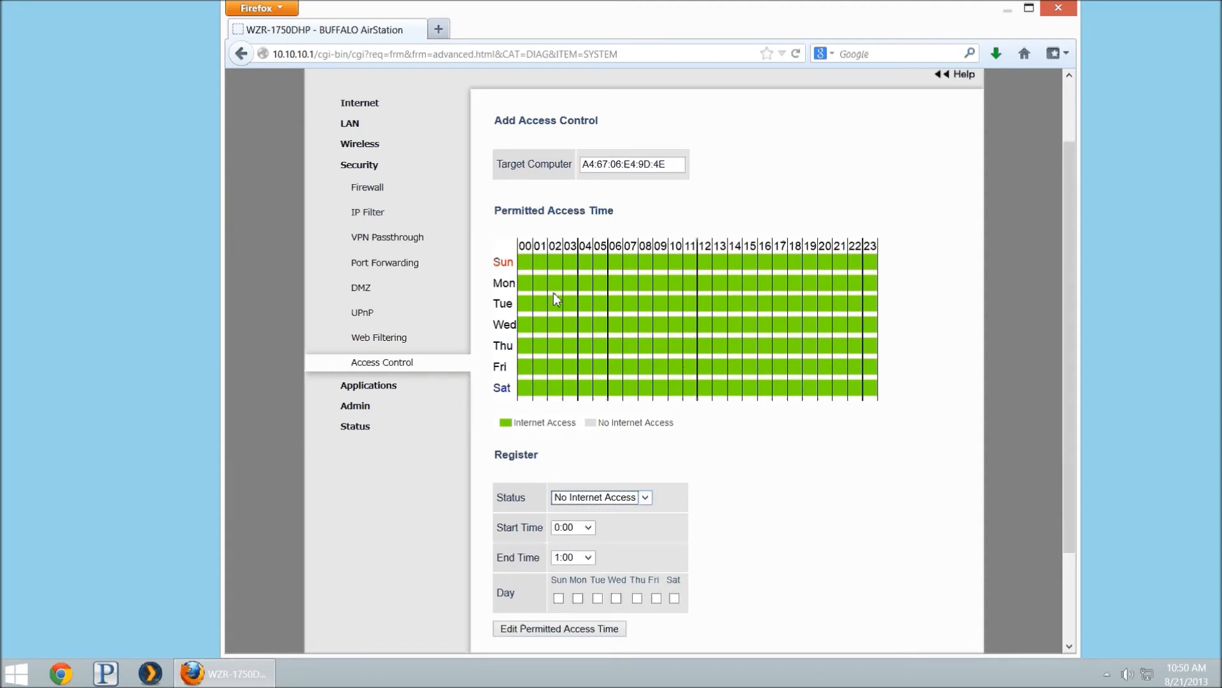
{"action": "mouse_move", "coordinate": [522, 290]}
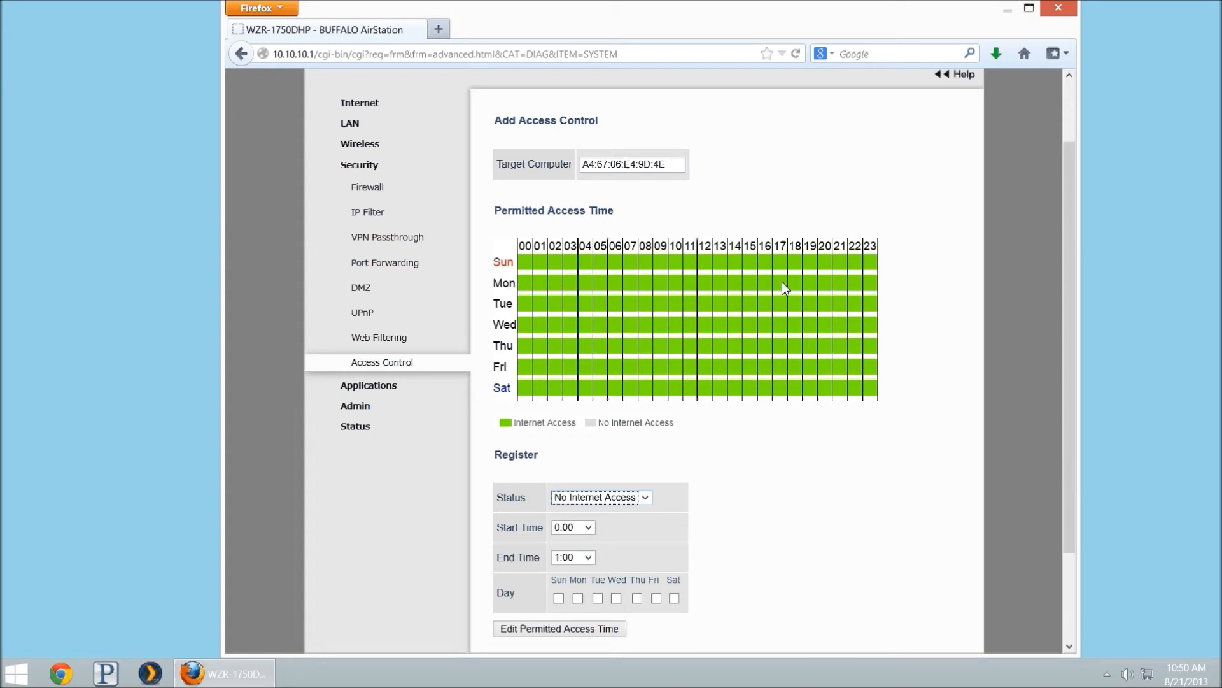
{"action": "mouse_move", "coordinate": [781, 291]}
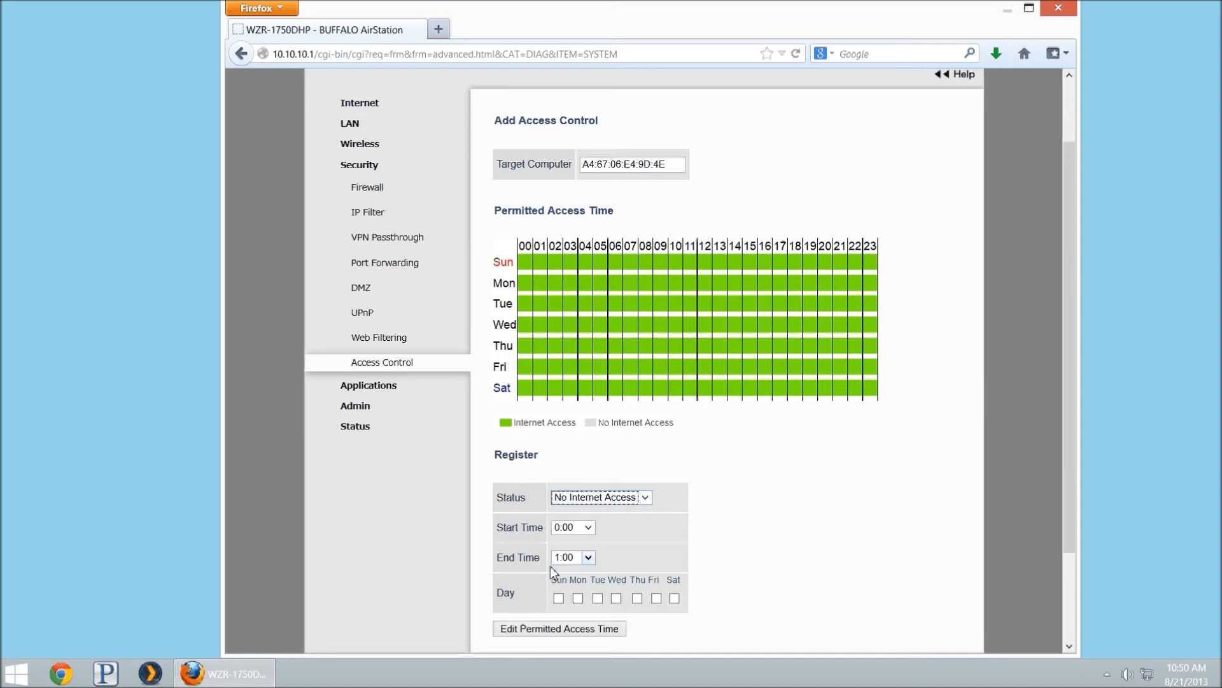
{"action": "left_click", "coordinate": [572, 556]}
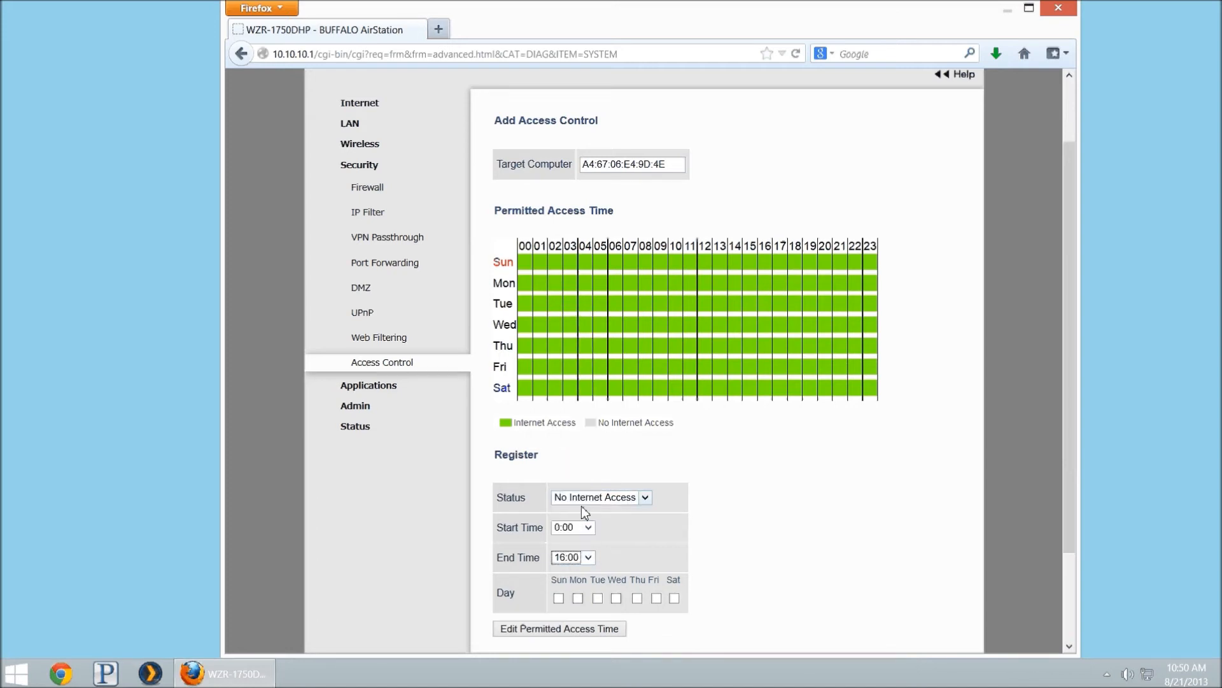
{"action": "left_click", "coordinate": [577, 597]}
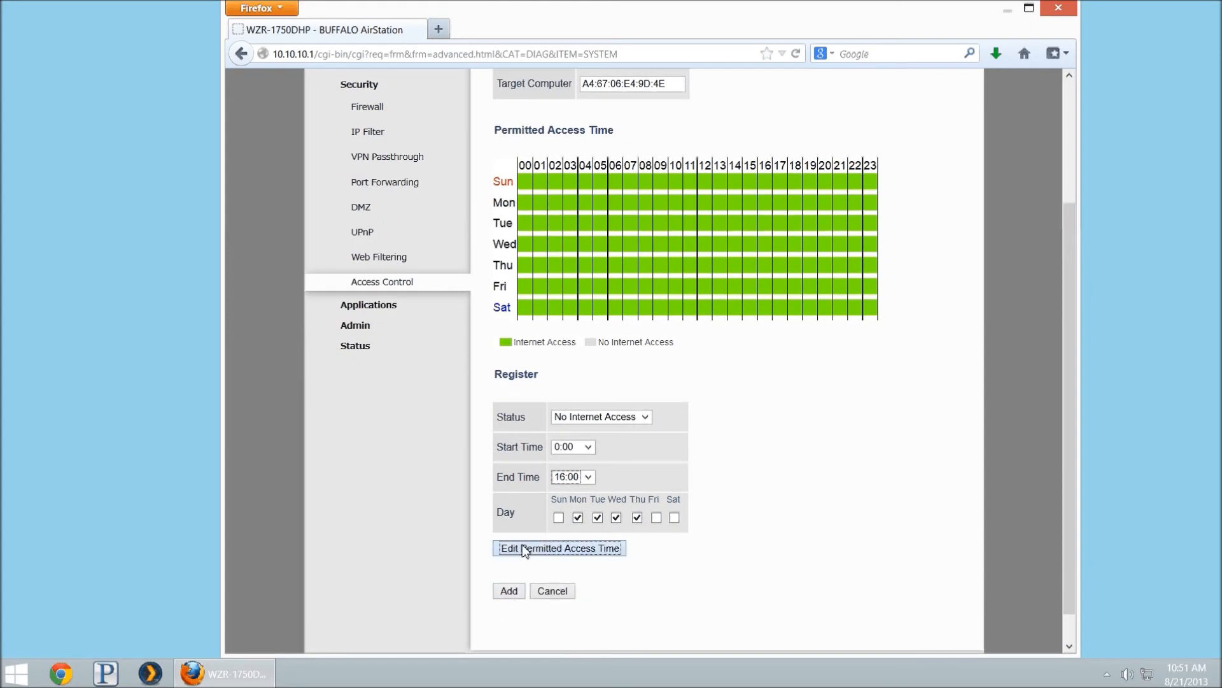
Register a second evening No Internet Access period for Monday–Thursday in the schedule grid.
{"action": "left_click", "coordinate": [558, 547]}
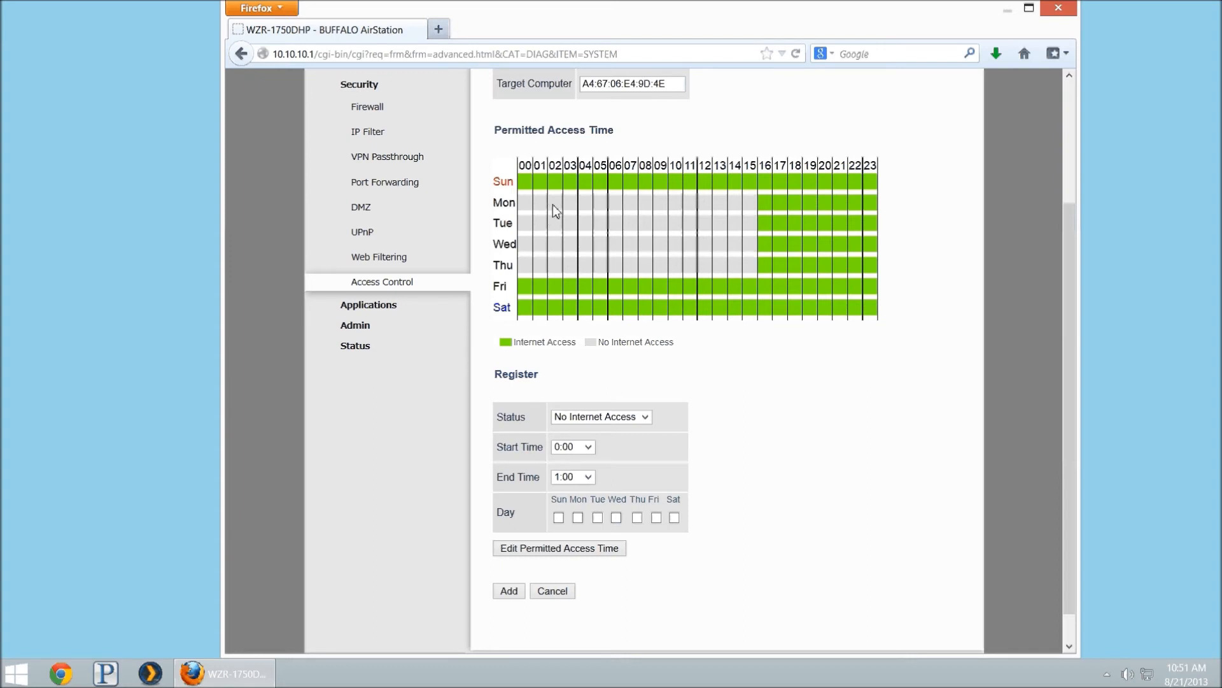
{"action": "mouse_move", "coordinate": [840, 199]}
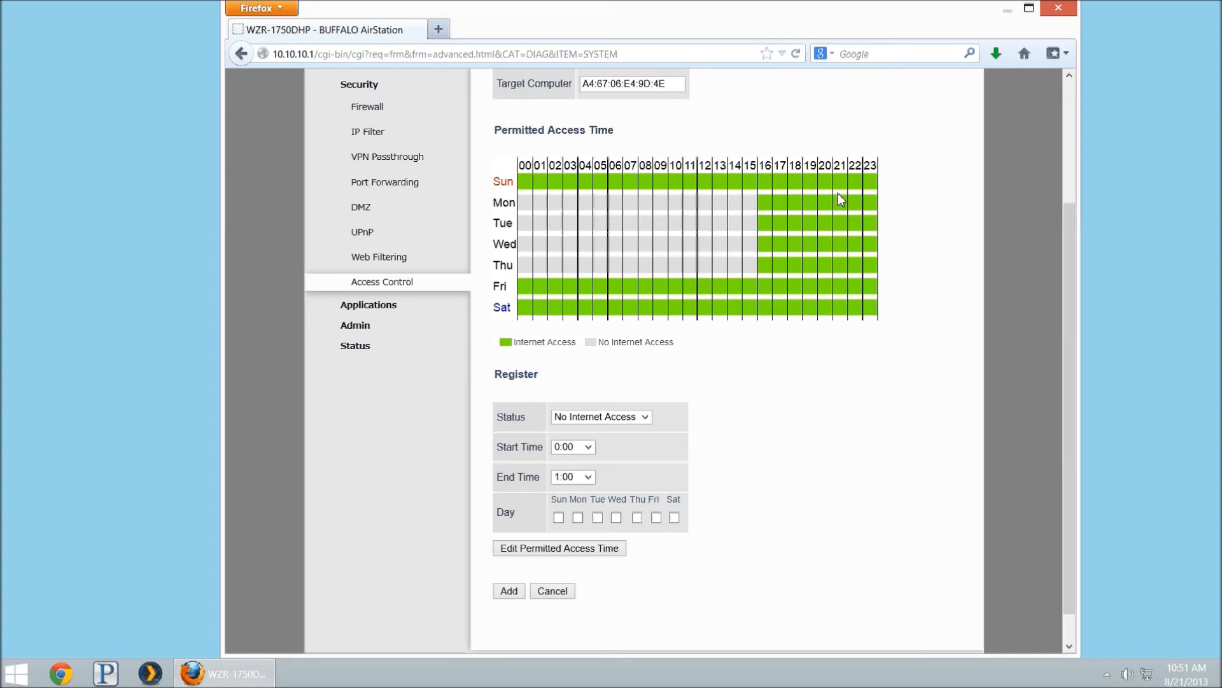
{"action": "mouse_move", "coordinate": [848, 219]}
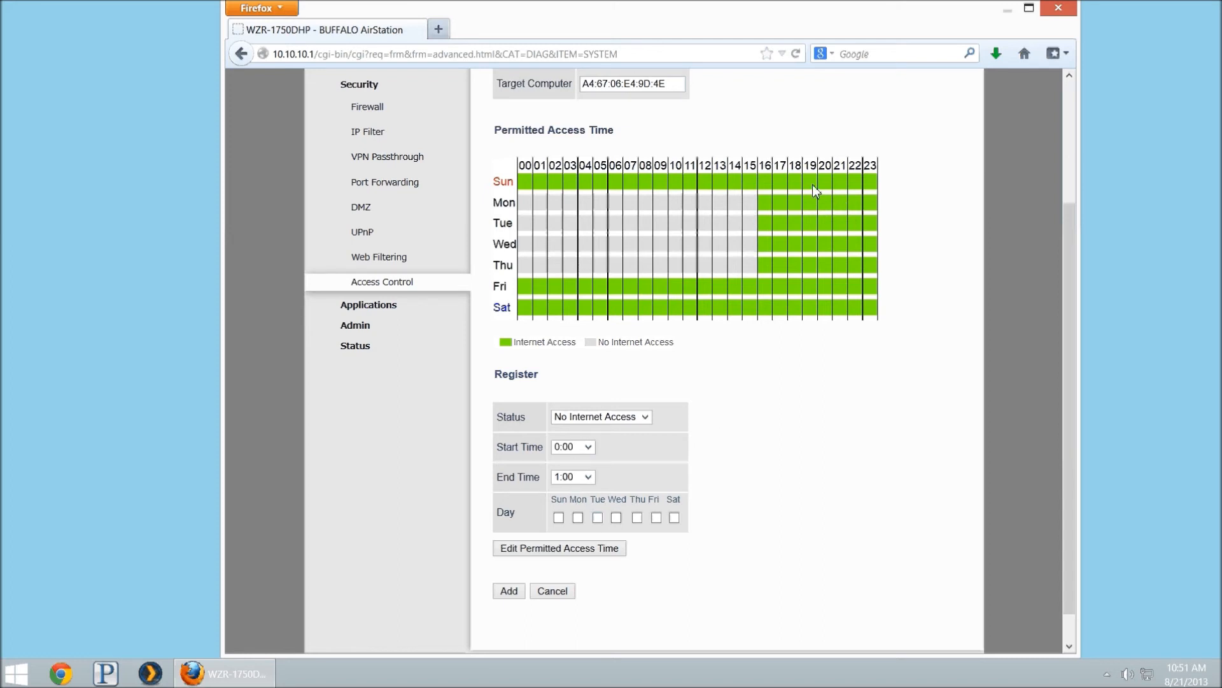
{"action": "mouse_move", "coordinate": [834, 213]}
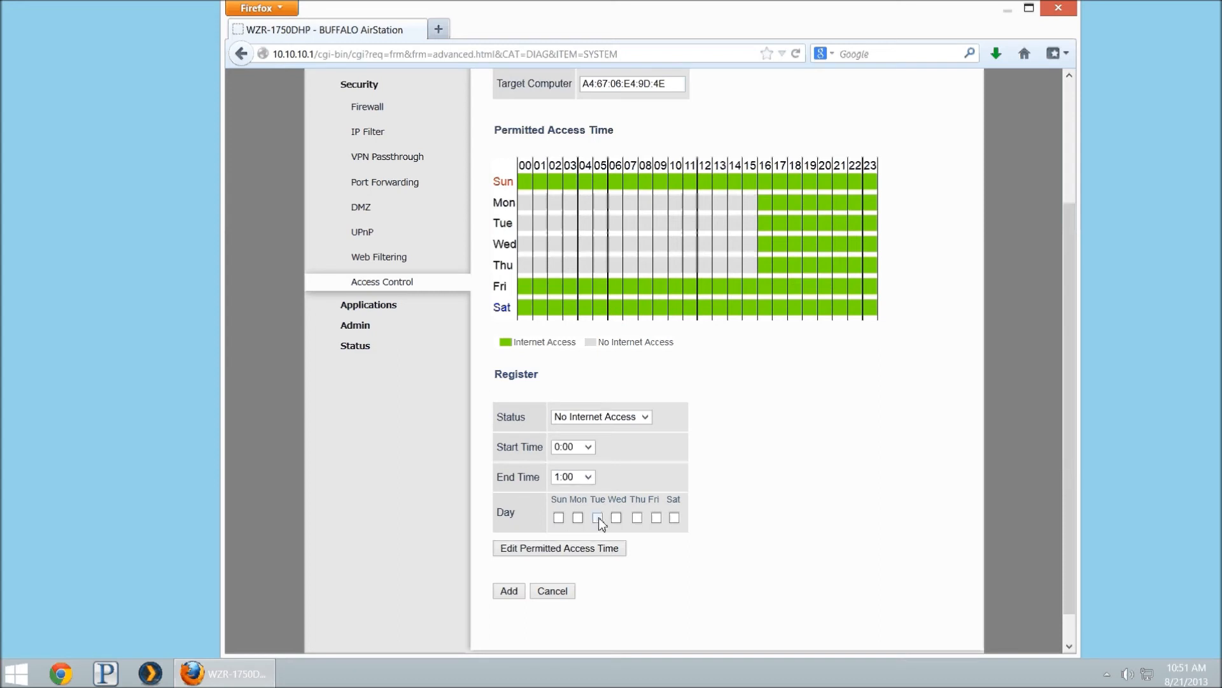
{"action": "left_click", "coordinate": [597, 517]}
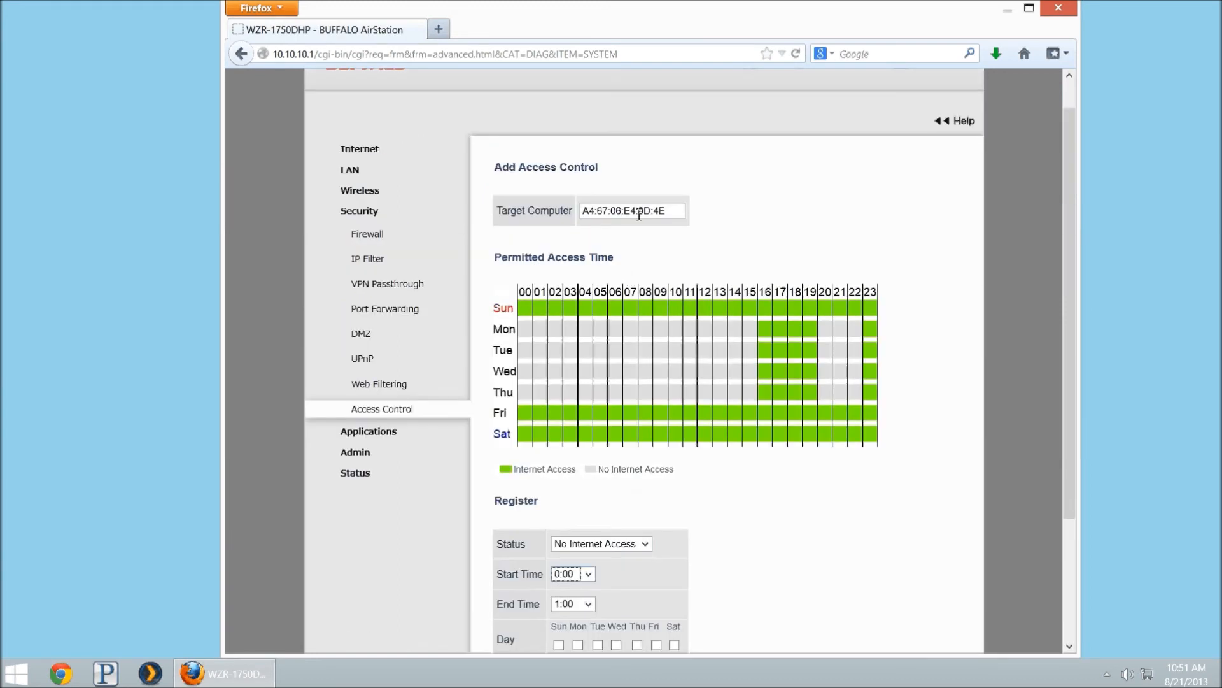
Add the tablet's MAC entry with its blocked weekday hours to Access Control.
{"action": "scroll", "scroll_direction": "down", "scroll_amount": 3}
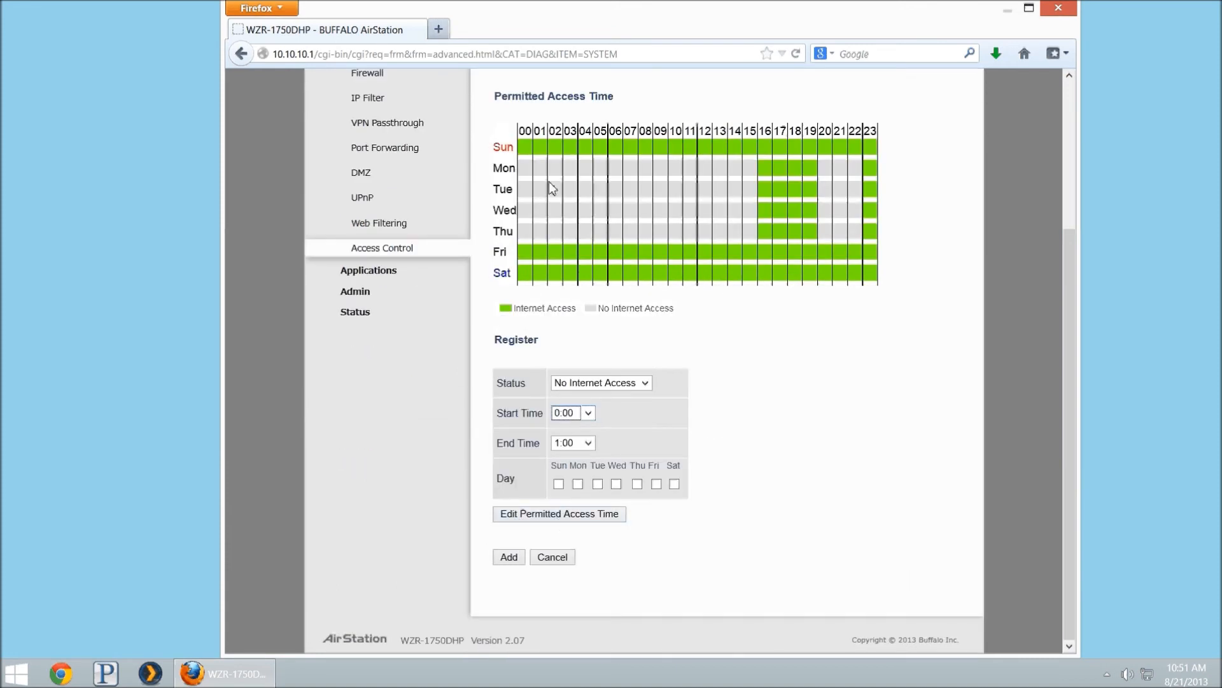
{"action": "left_click", "coordinate": [508, 557]}
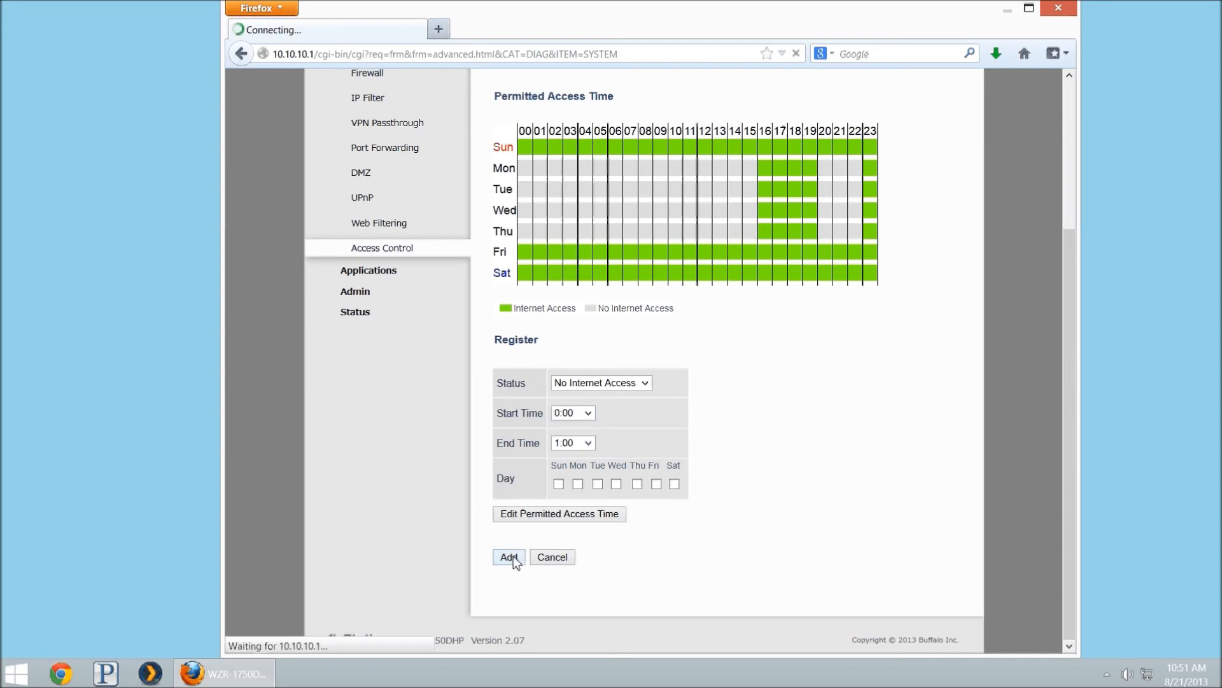
{"action": "left_click", "coordinate": [508, 556]}
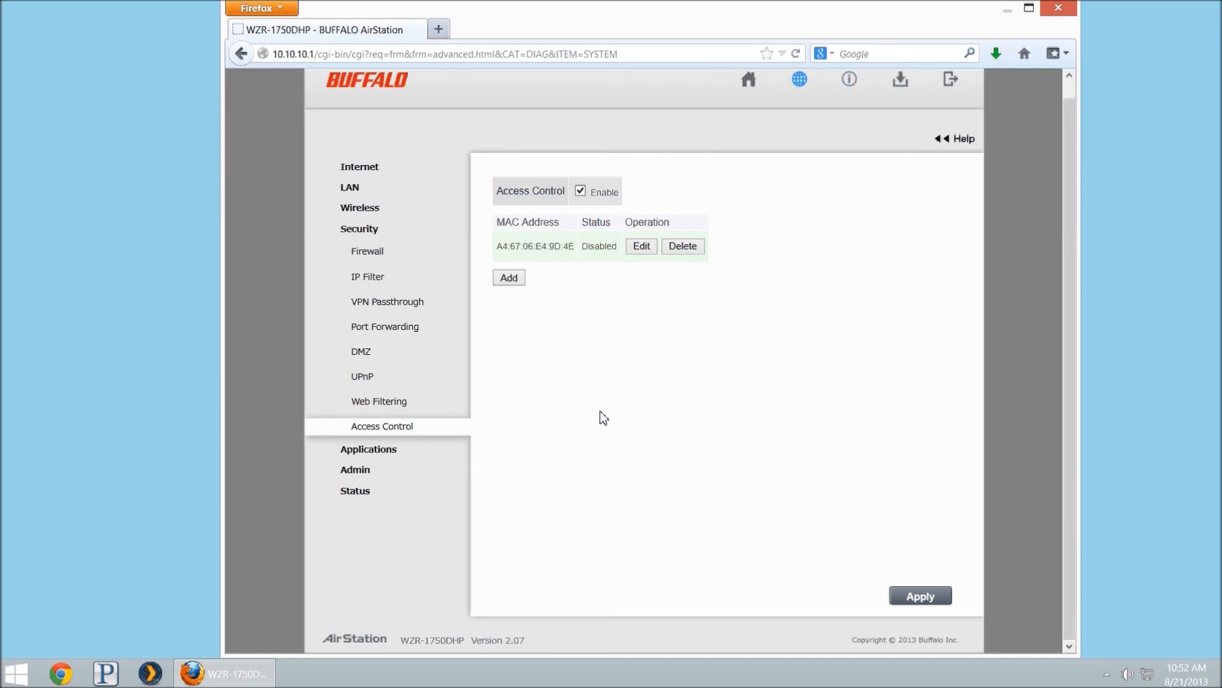
{"action": "mouse_move", "coordinate": [612, 328]}
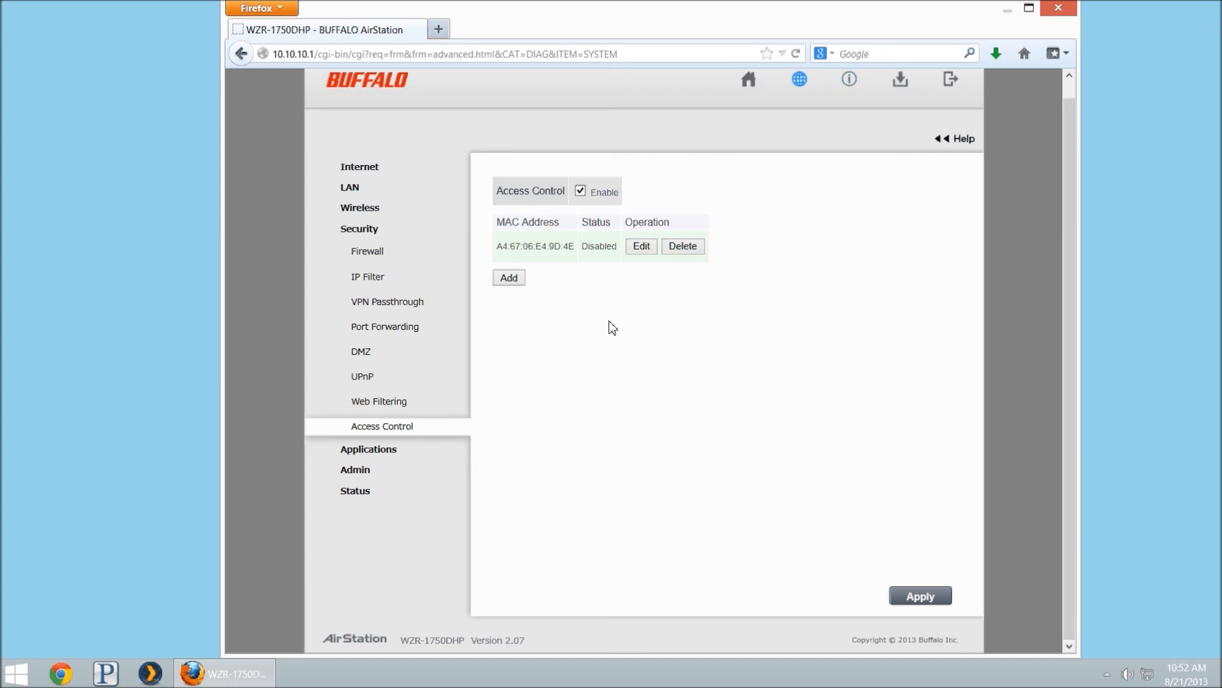
{"action": "mouse_move", "coordinate": [476, 271]}
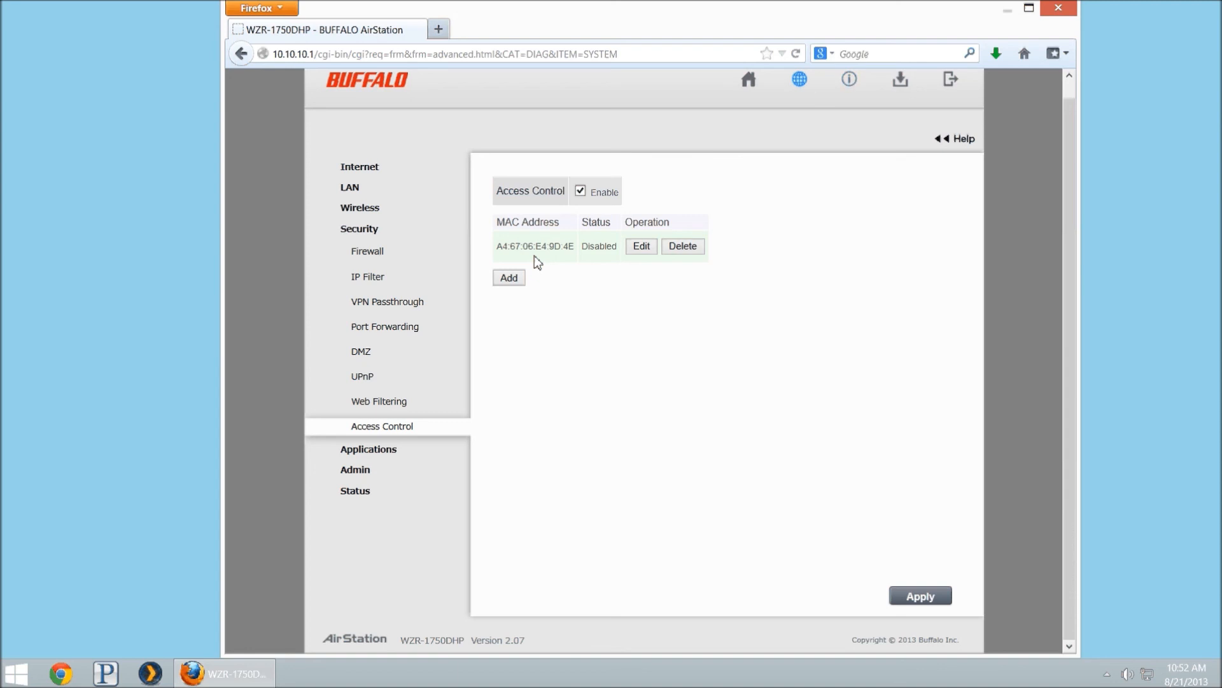
{"action": "mouse_move", "coordinate": [554, 274]}
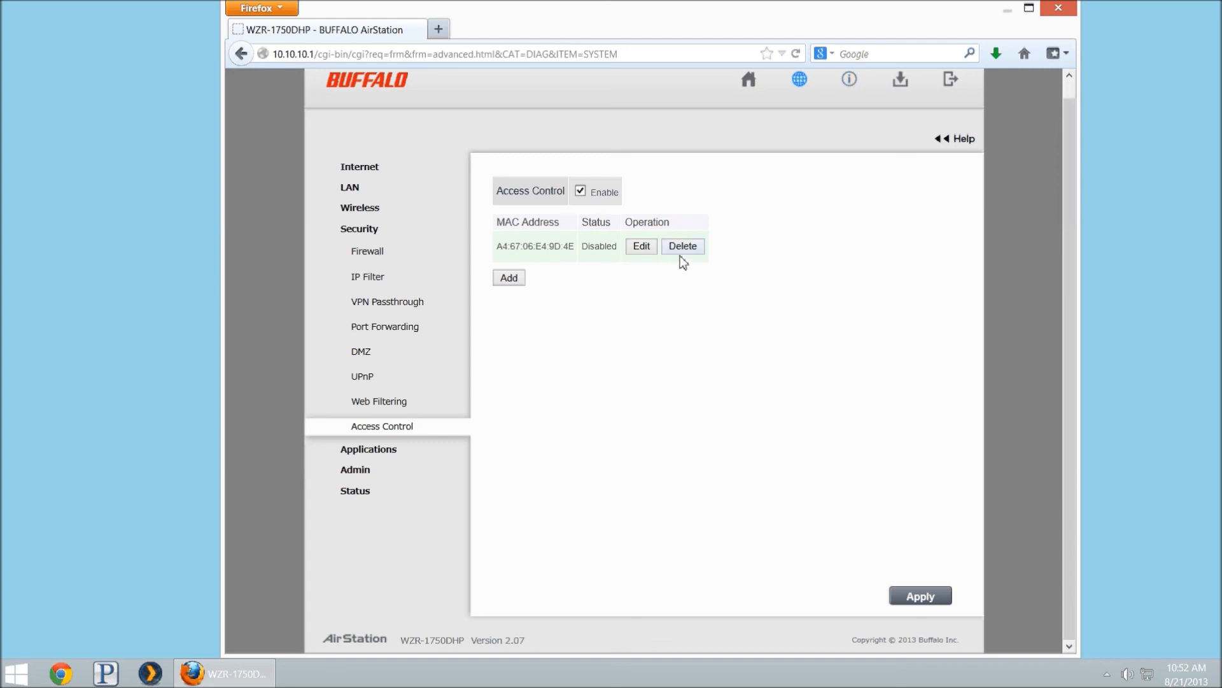
Click Edit next to the tablet's MAC entry in the Access Control list.
{"action": "left_click", "coordinate": [681, 246]}
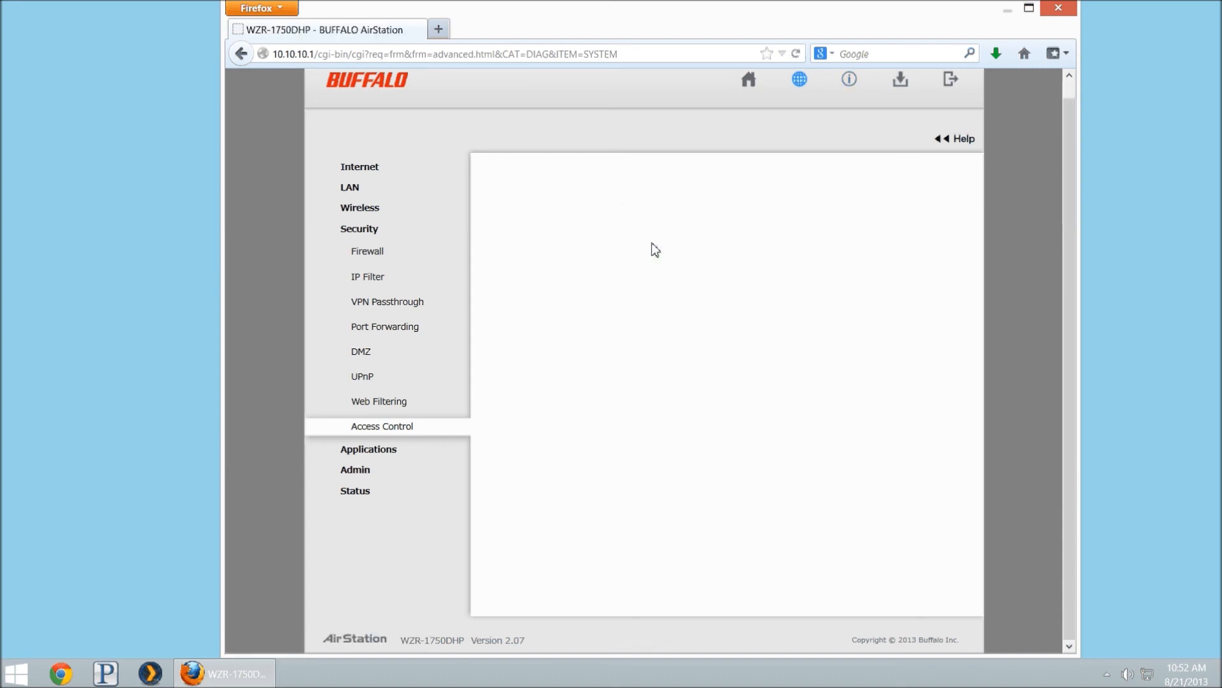
Review the entry's schedule on the edit page, then cancel without changes.
{"action": "left_click", "coordinate": [382, 426]}
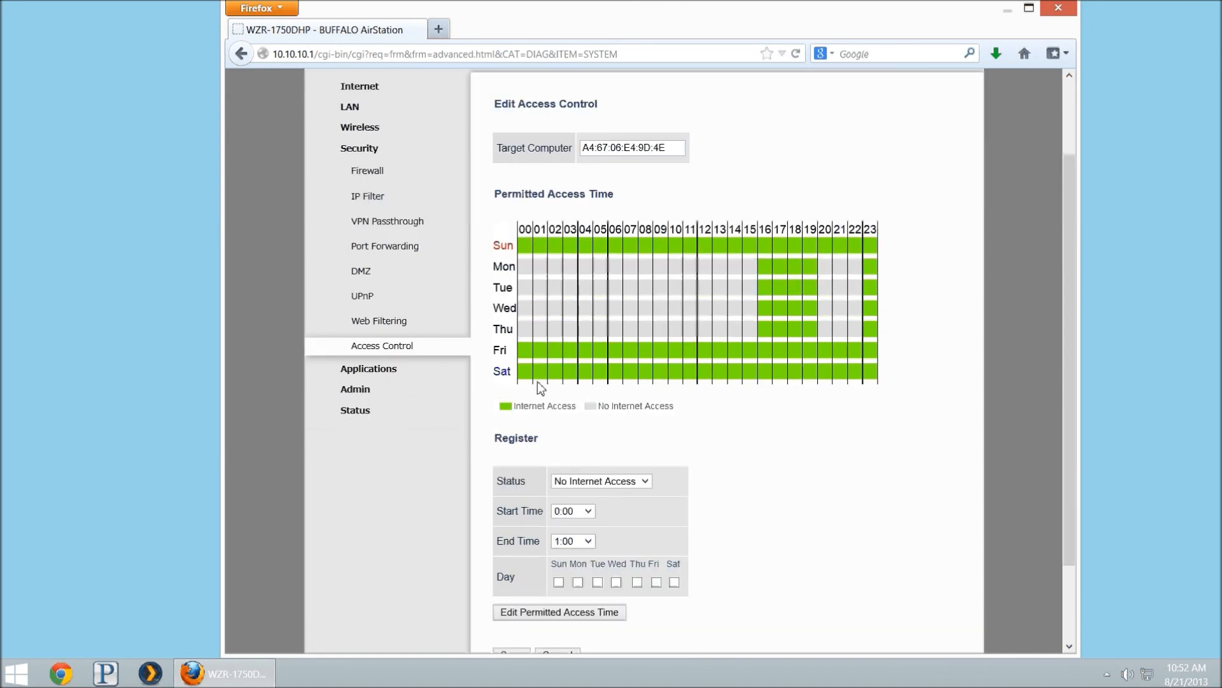
{"action": "scroll", "scroll_direction": "down", "scroll_amount": 3}
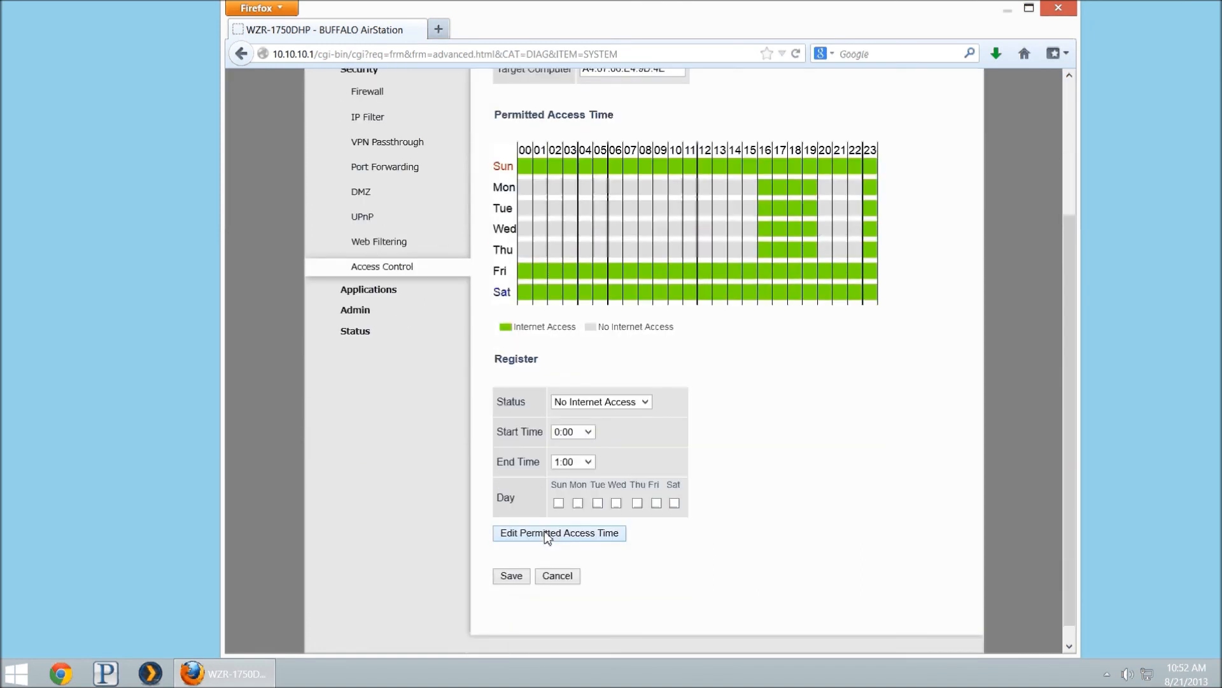
{"action": "left_click", "coordinate": [600, 400]}
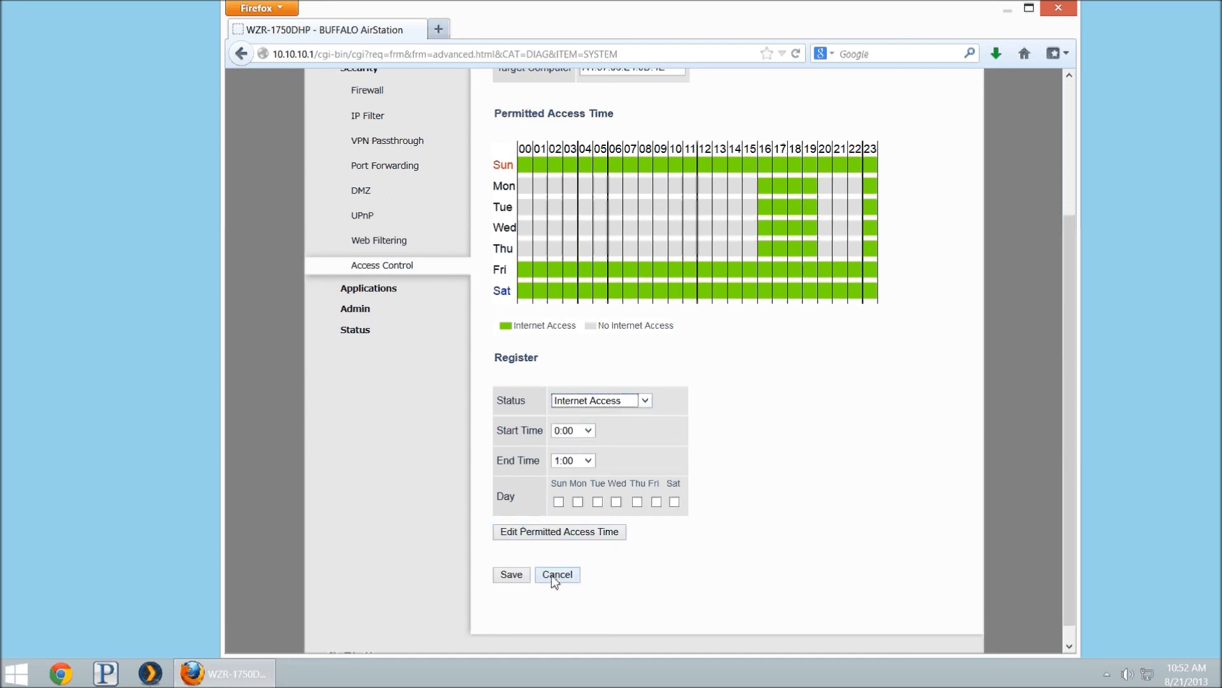
{"action": "left_click", "coordinate": [556, 575]}
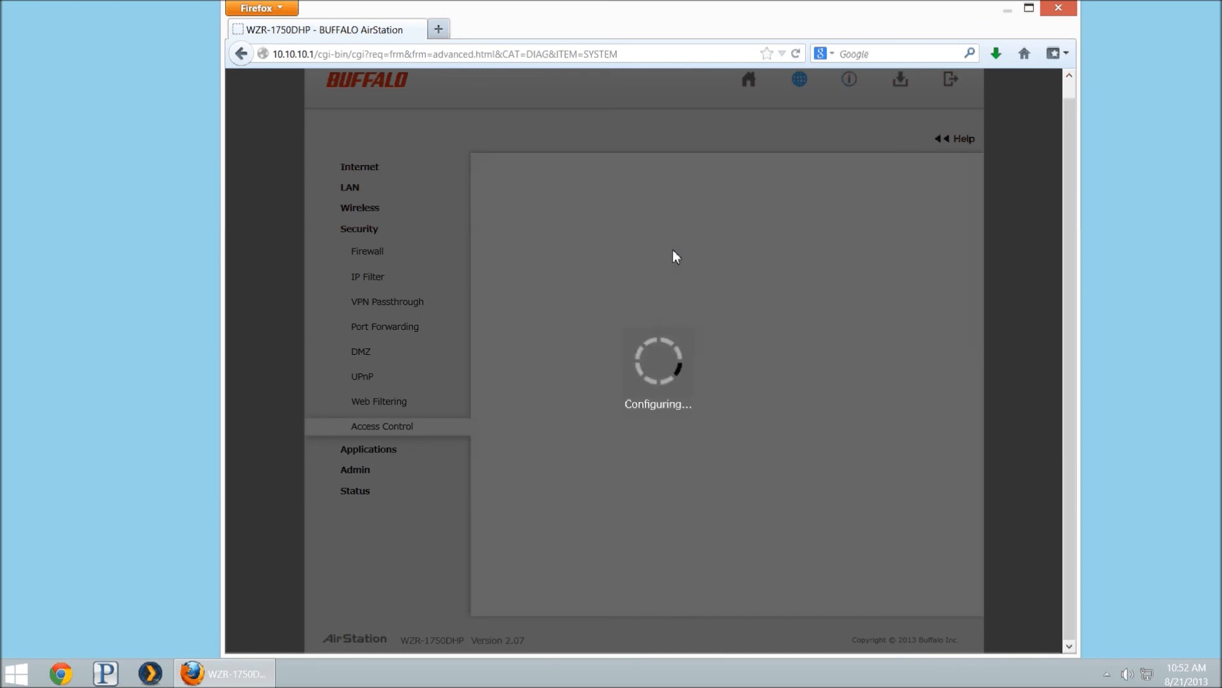
{"action": "mouse_move", "coordinate": [918, 602]}
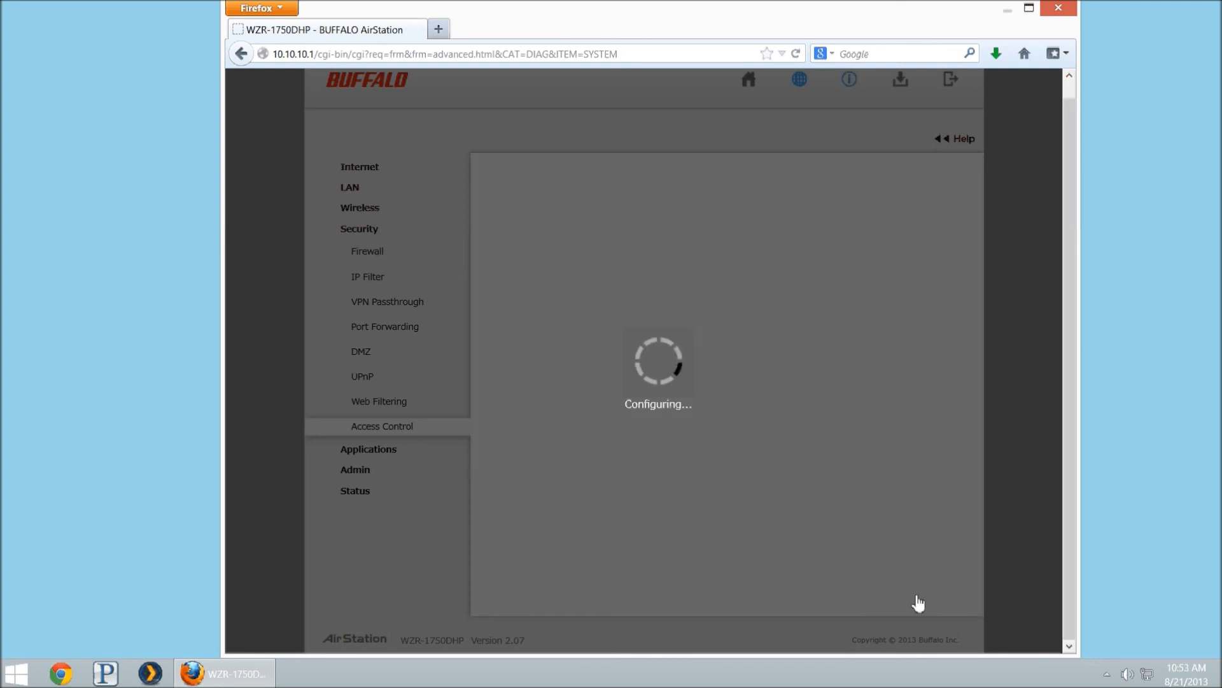